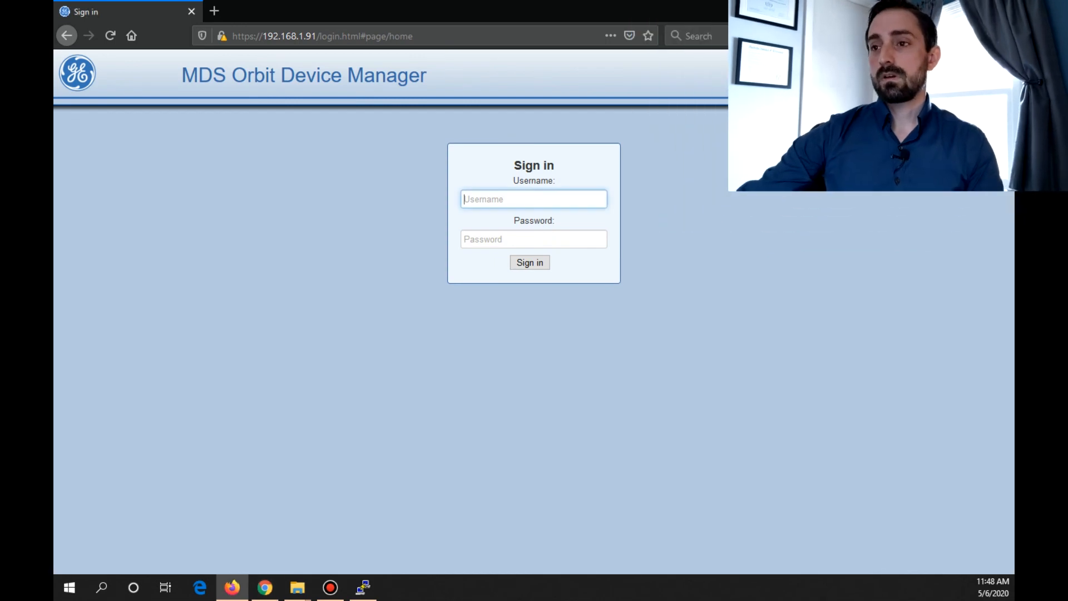
# Sign in, dismiss the password warning, and start a new capture under Troubleshooting's Generate Captures.
pyautogui.click(529, 262)
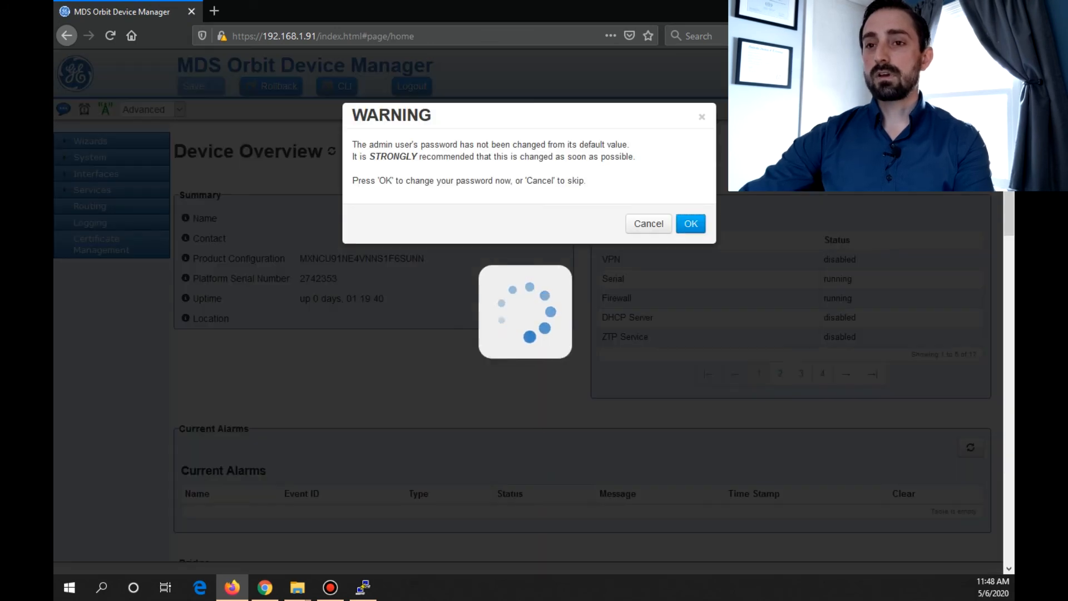
pyautogui.click(648, 224)
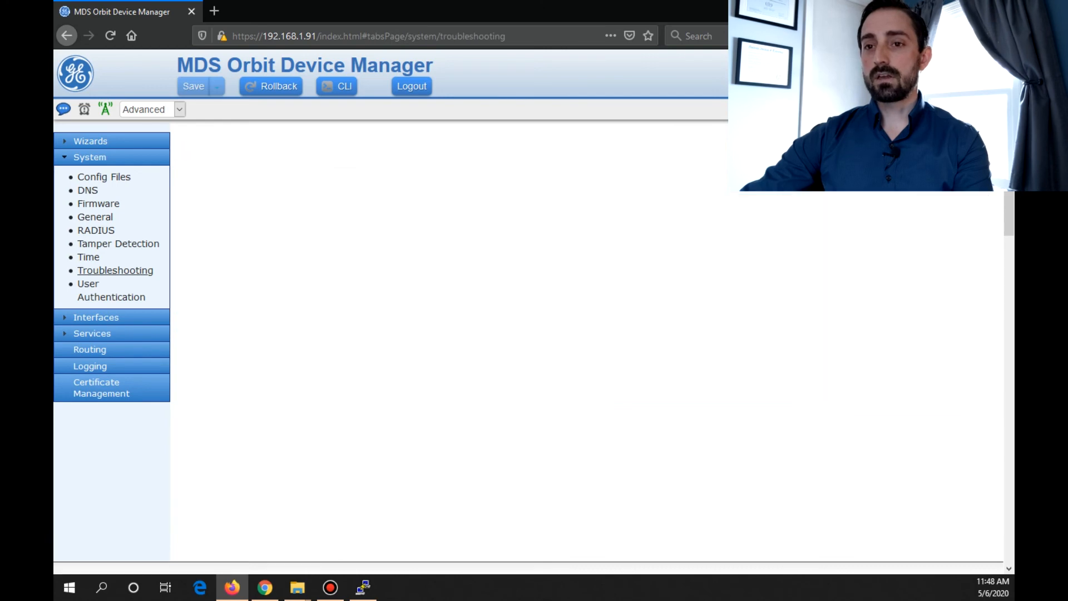
pyautogui.click(116, 270)
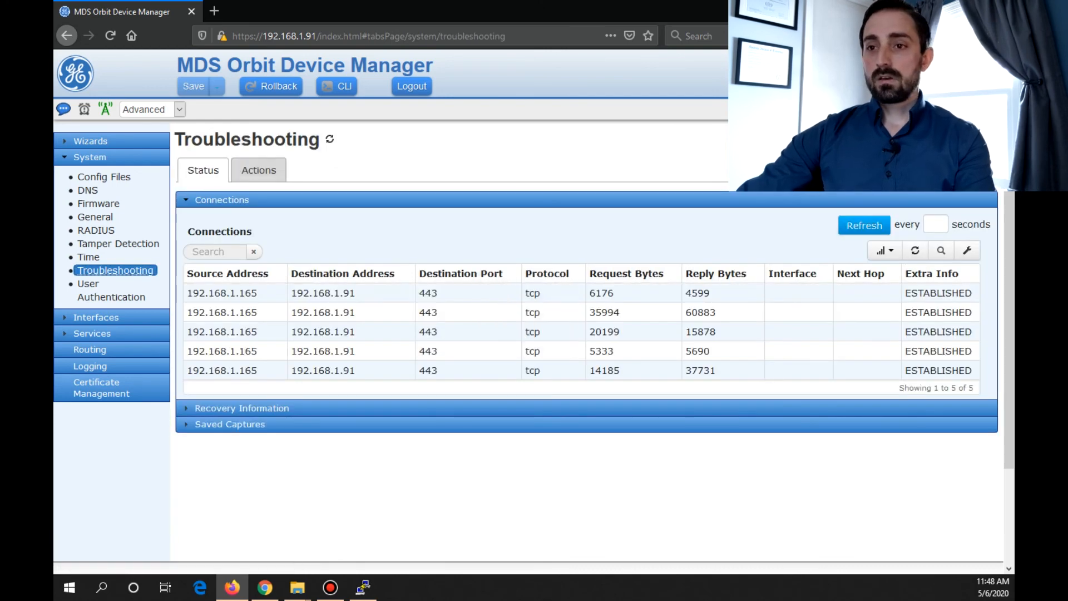
pyautogui.click(258, 170)
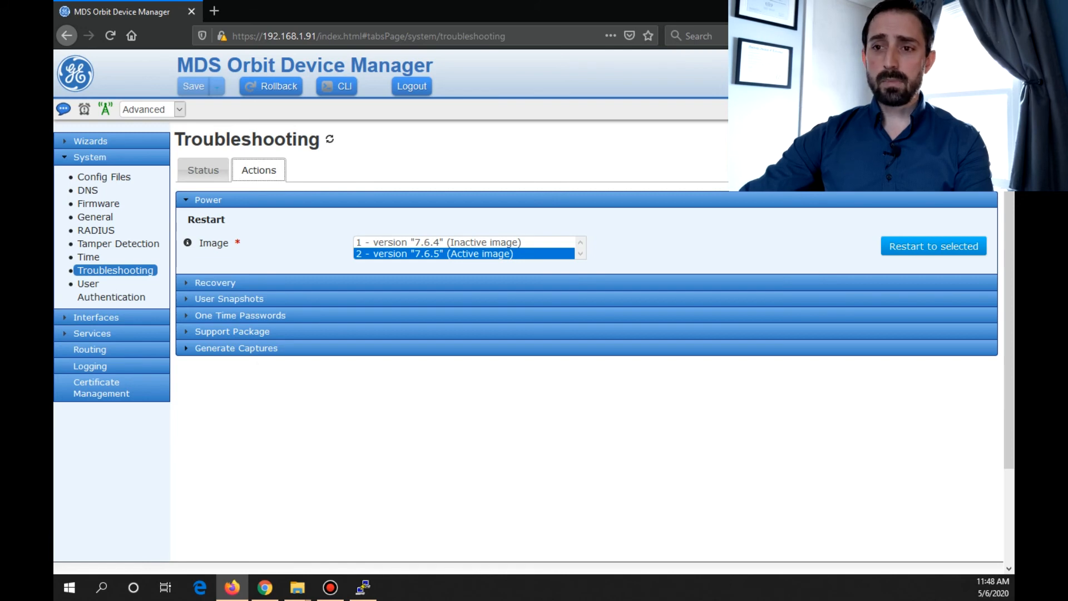
pyautogui.click(235, 349)
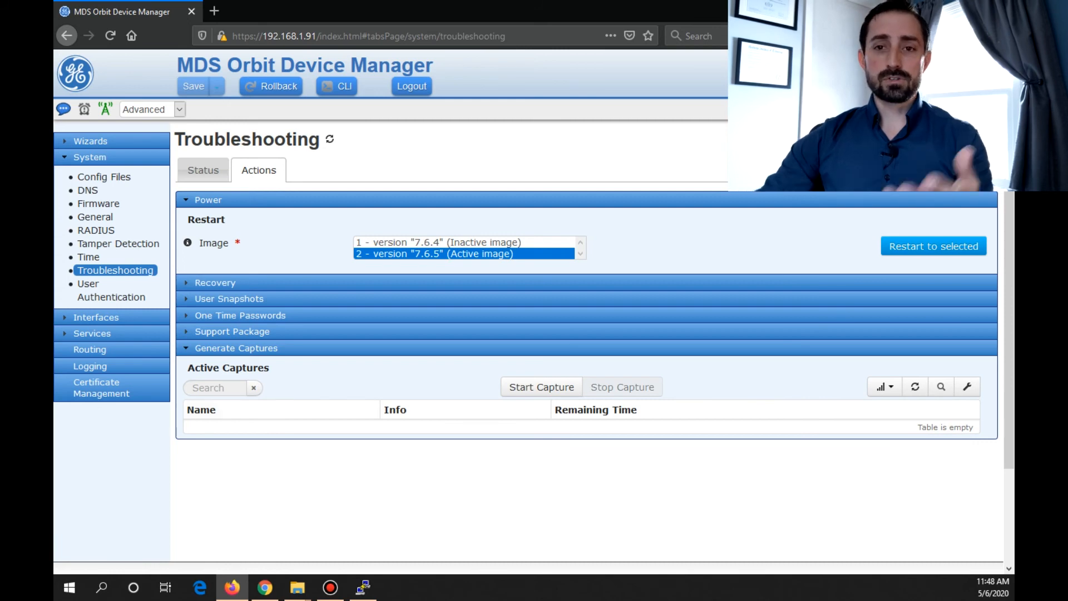
pyautogui.click(541, 387)
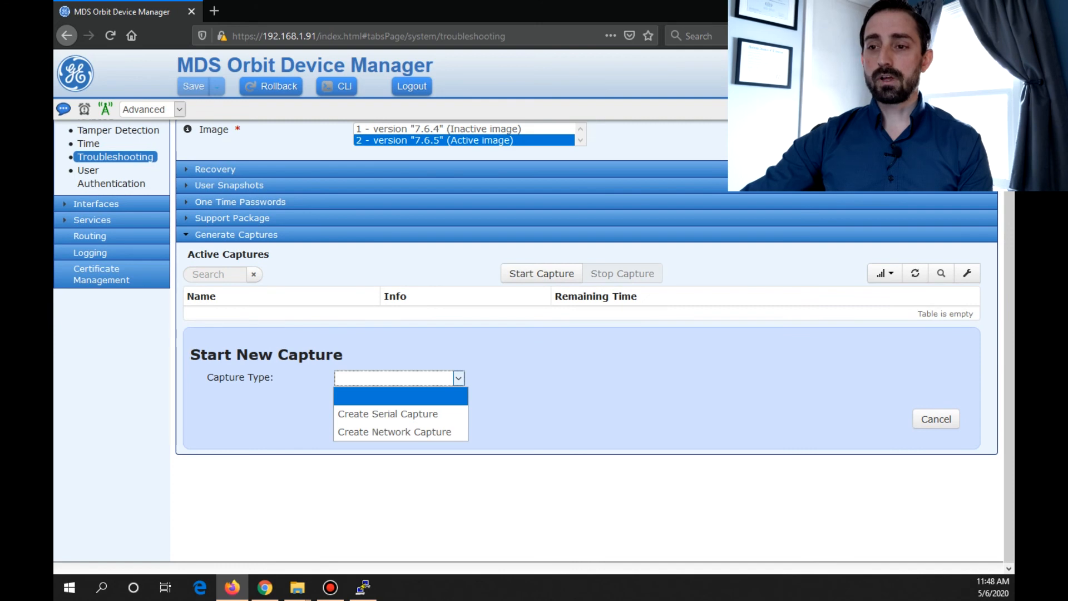
pyautogui.moveTo(387, 413)
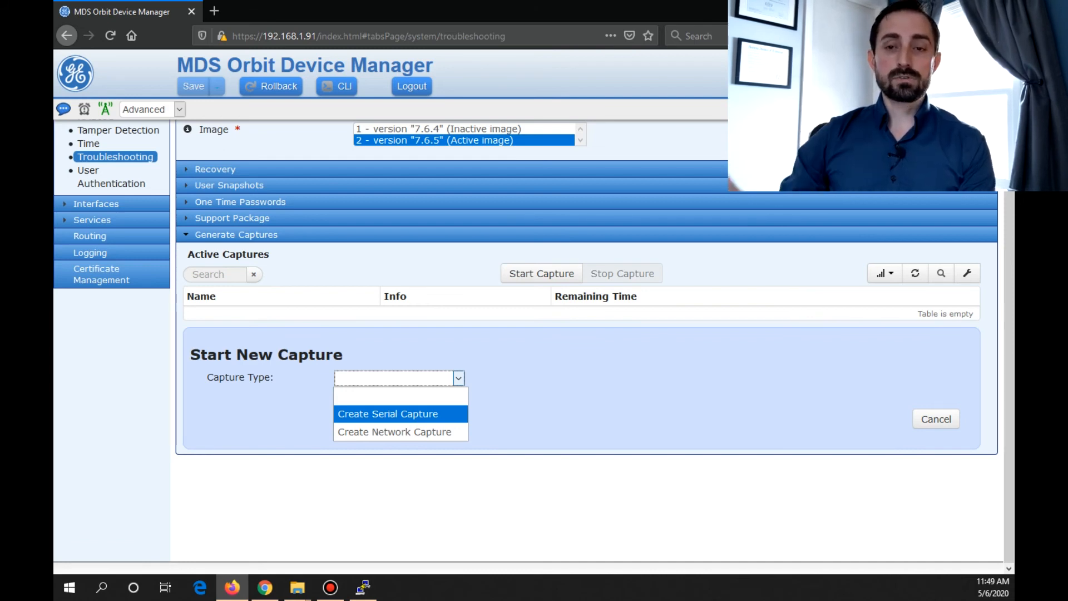
pyautogui.moveTo(394, 431)
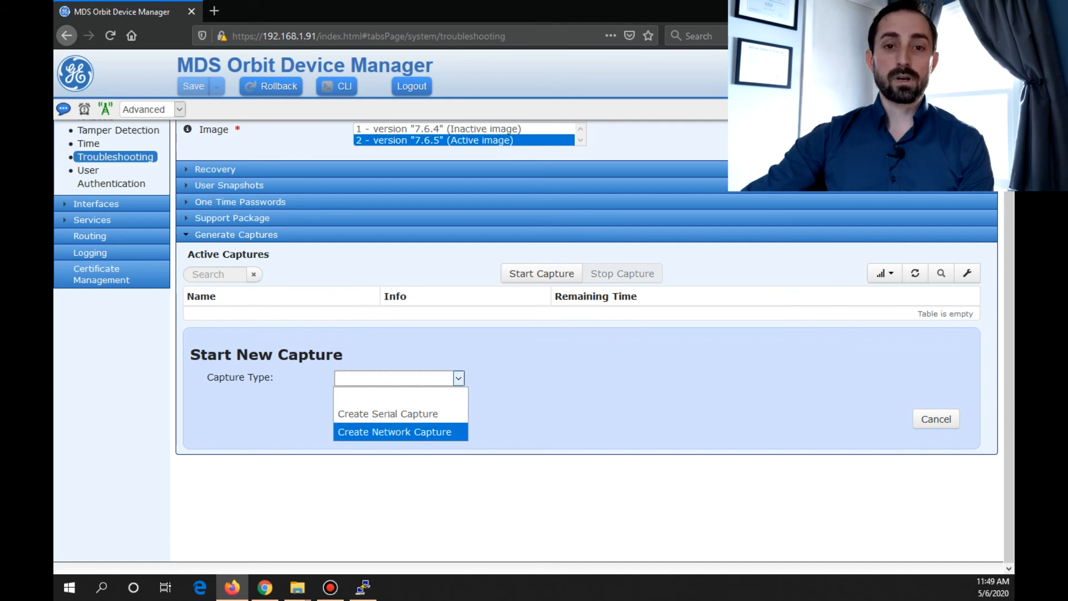
# Choose Create Network Capture and name it BridgeCapture using the autocomplete suggestion.
pyautogui.click(394, 432)
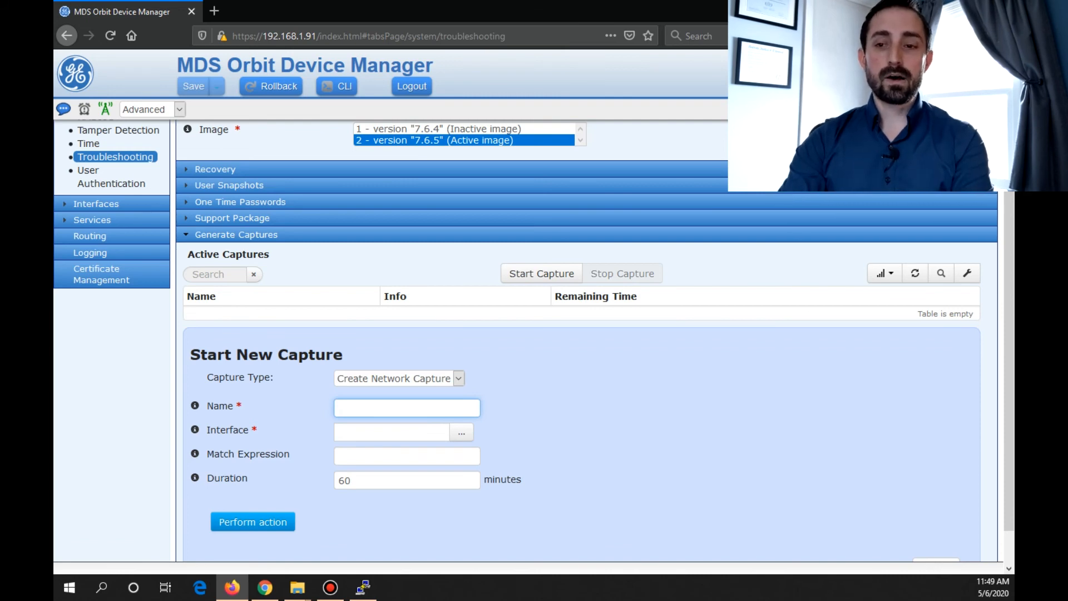
pyautogui.write('Brdig')
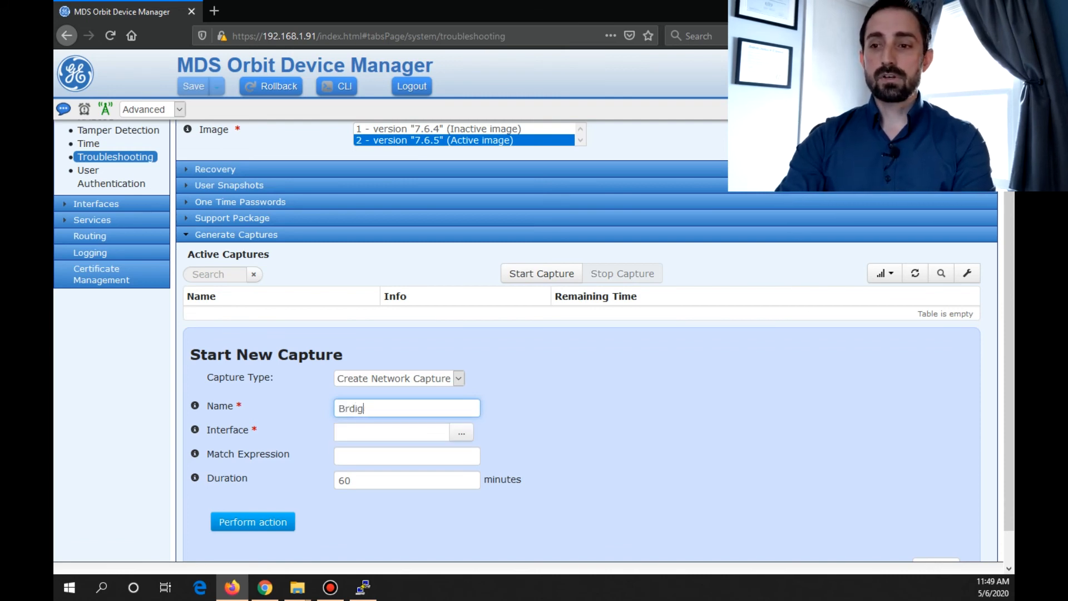
pyautogui.write('BridgeCapt')
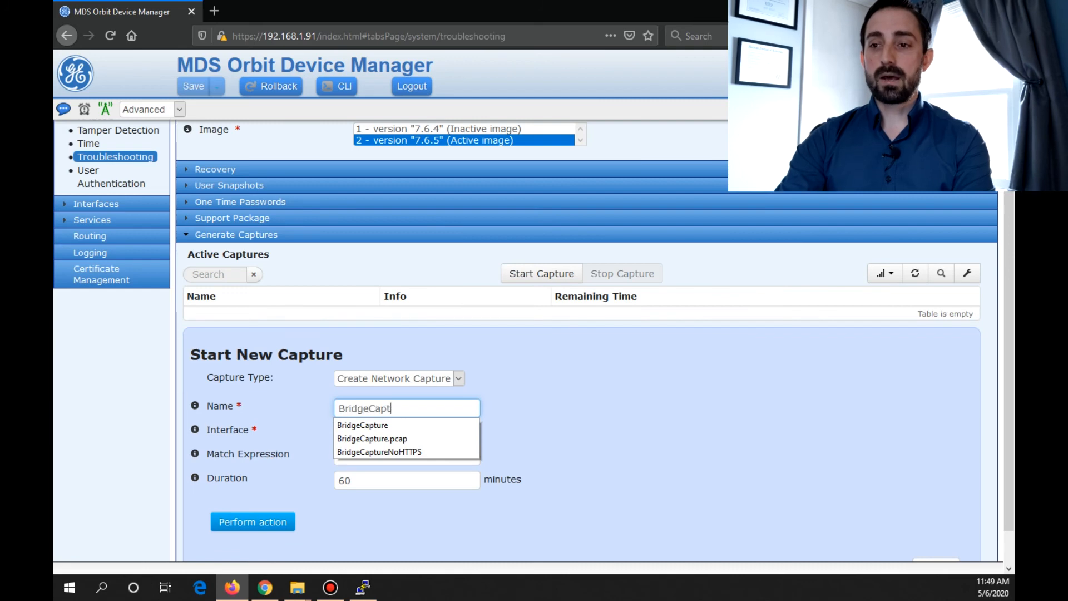
pyautogui.click(362, 425)
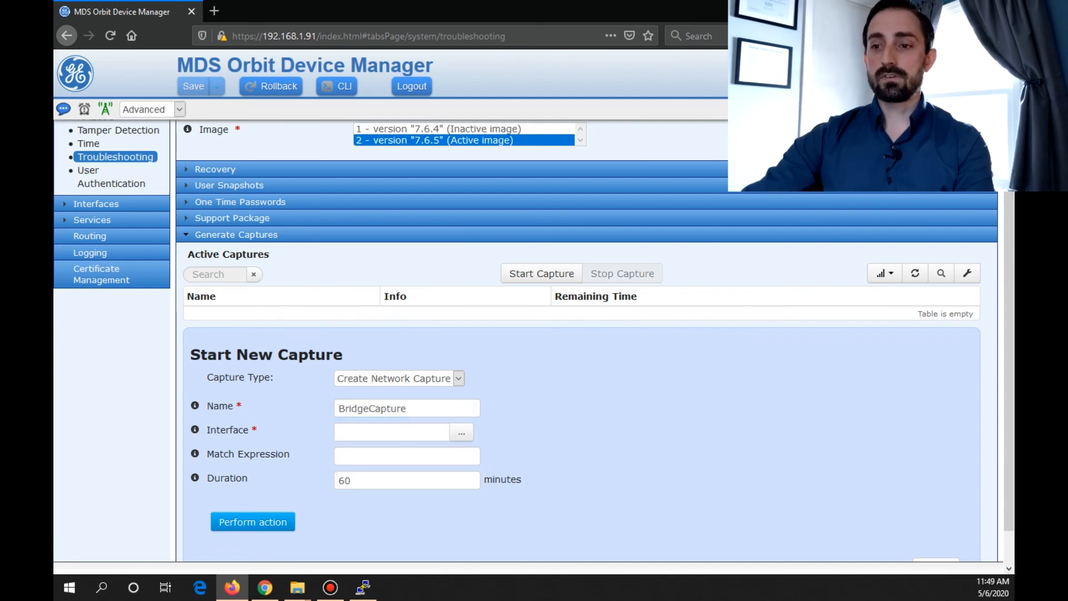
pyautogui.click(461, 432)
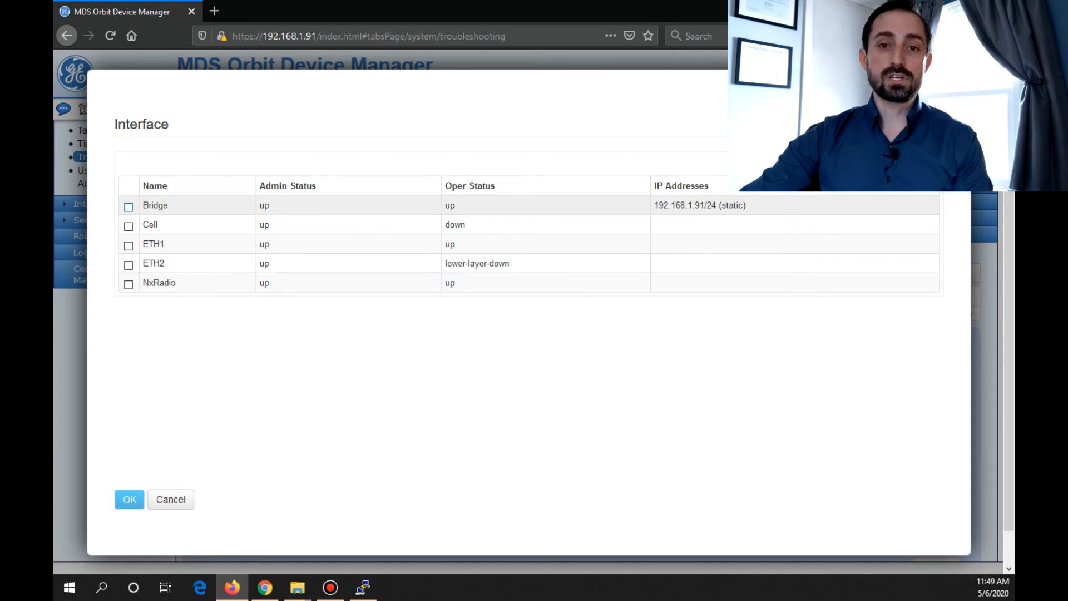
# Capture on the Bridge interface with a 1-minute duration, then perform the action and confirm.
pyautogui.click(128, 207)
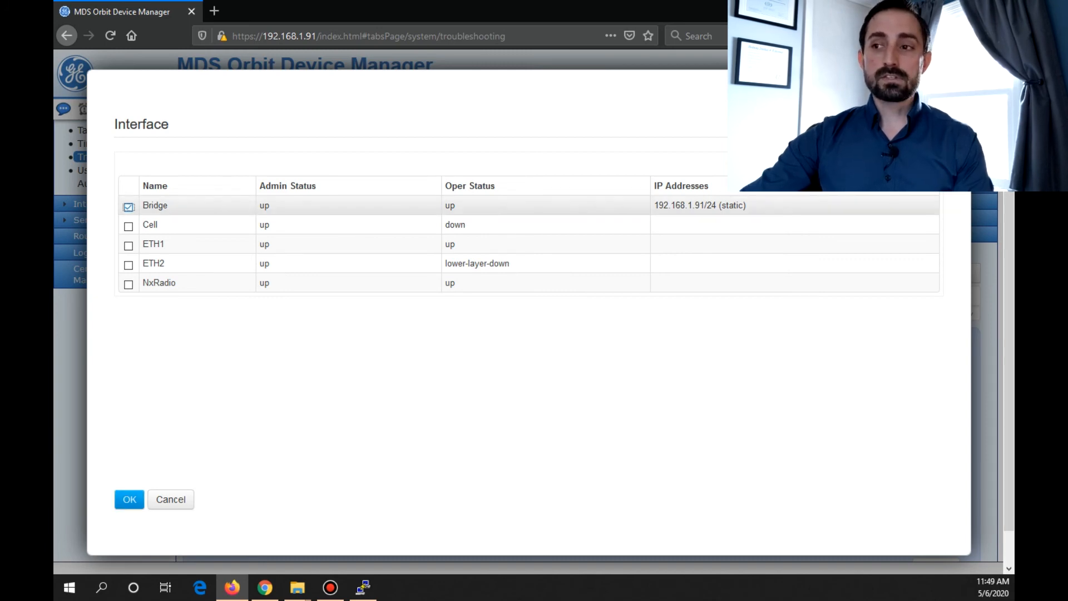
pyautogui.click(130, 499)
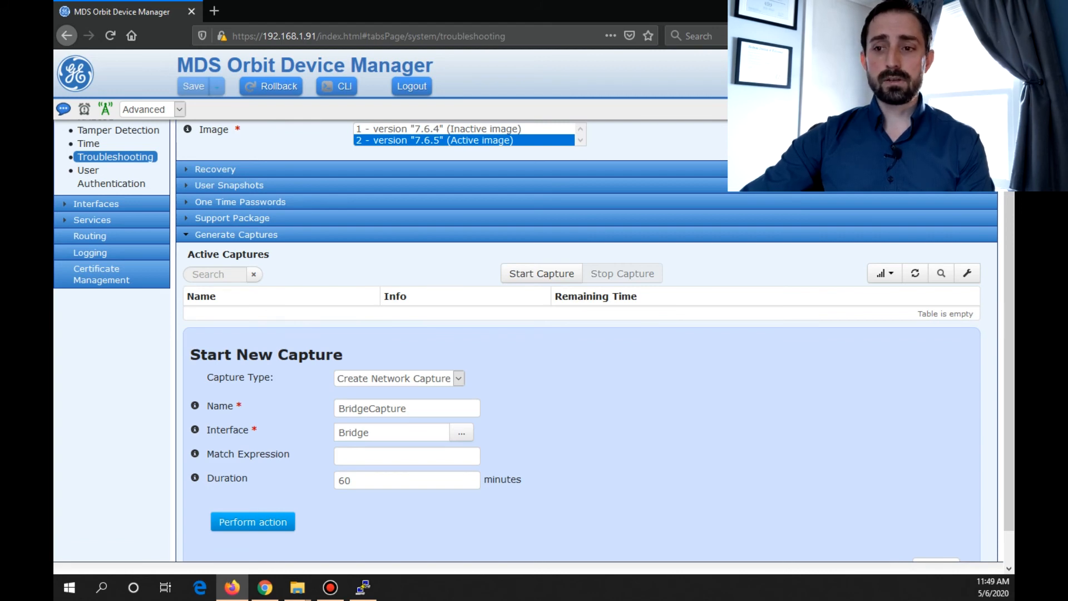
pyautogui.tripleClick(407, 480)
pyautogui.write('1')
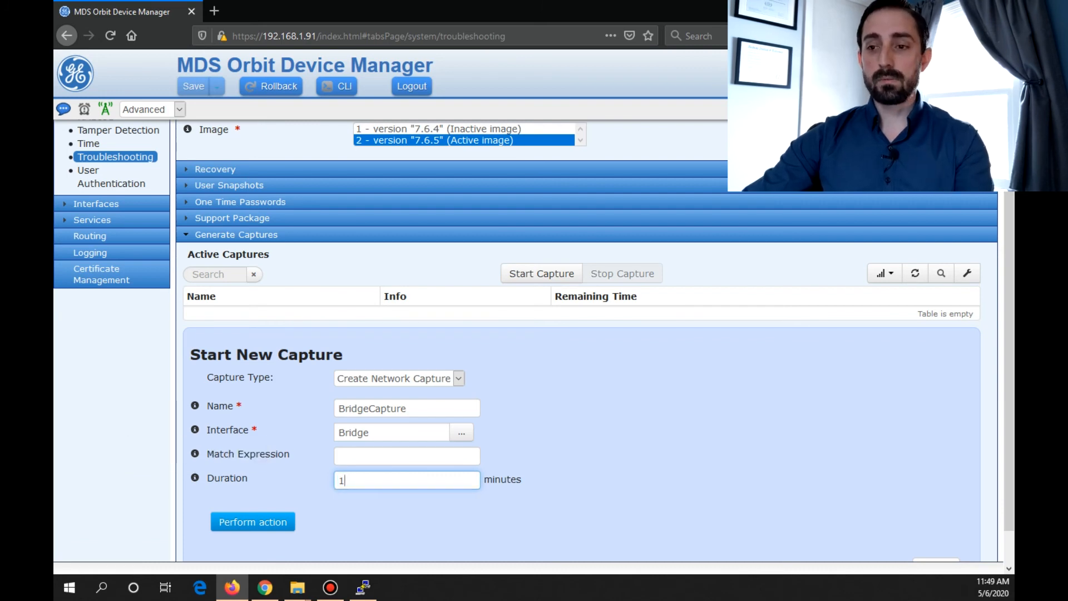
pyautogui.click(252, 522)
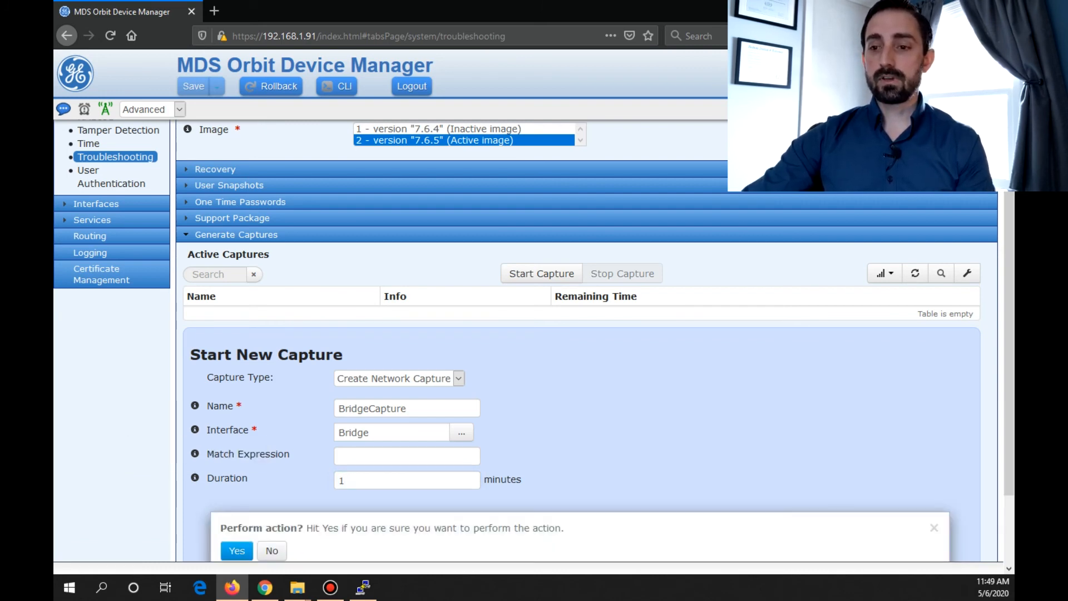
pyautogui.click(237, 550)
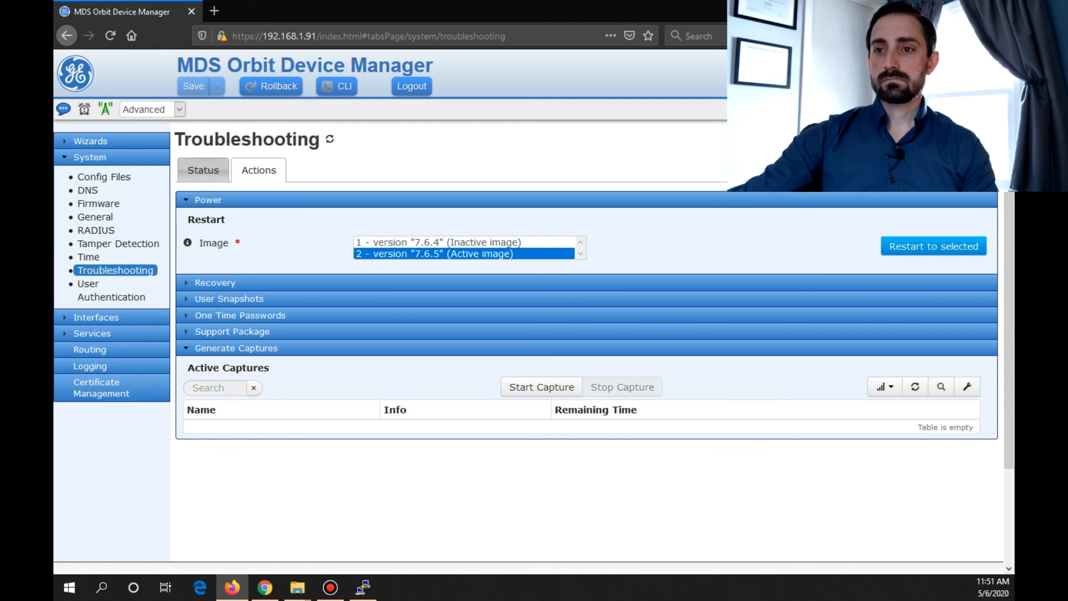
# Select tcpdump-BridgeCapture0 under Saved Captures, export it, and save the file locally.
pyautogui.click(203, 170)
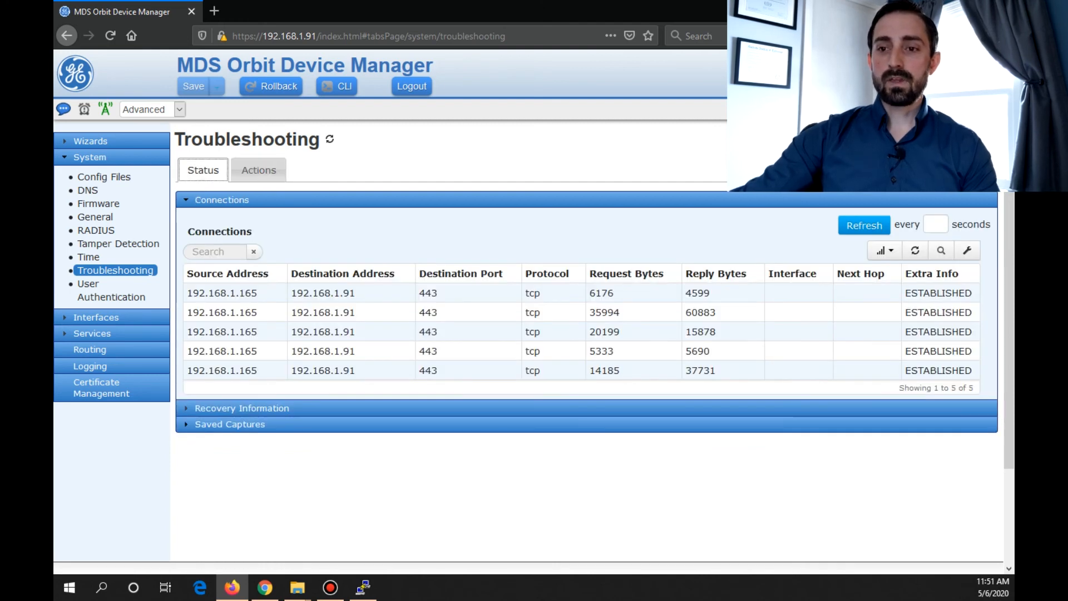
pyautogui.click(230, 424)
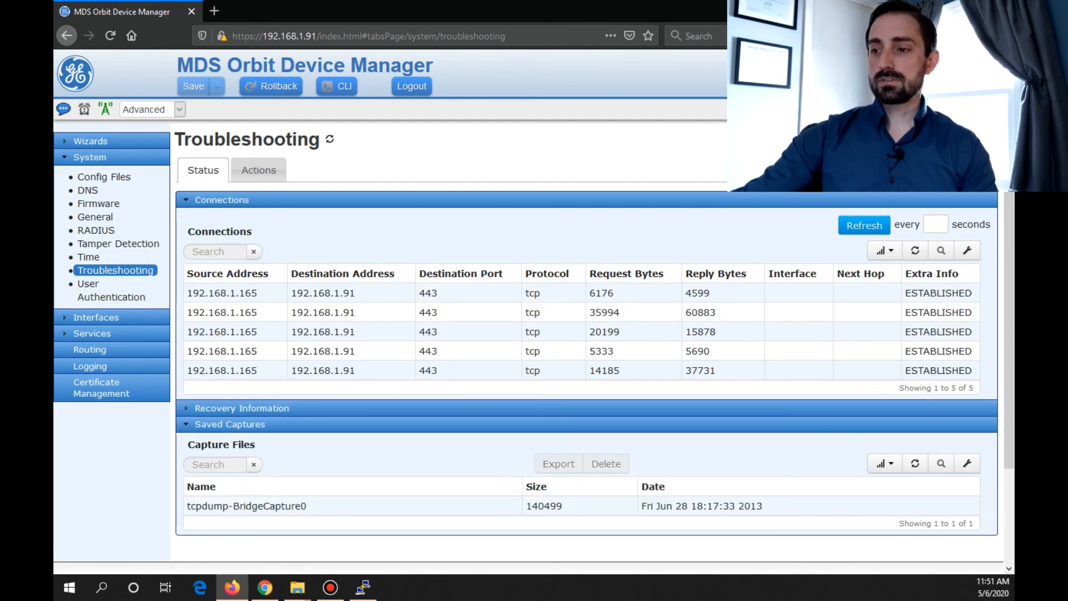
pyautogui.click(246, 506)
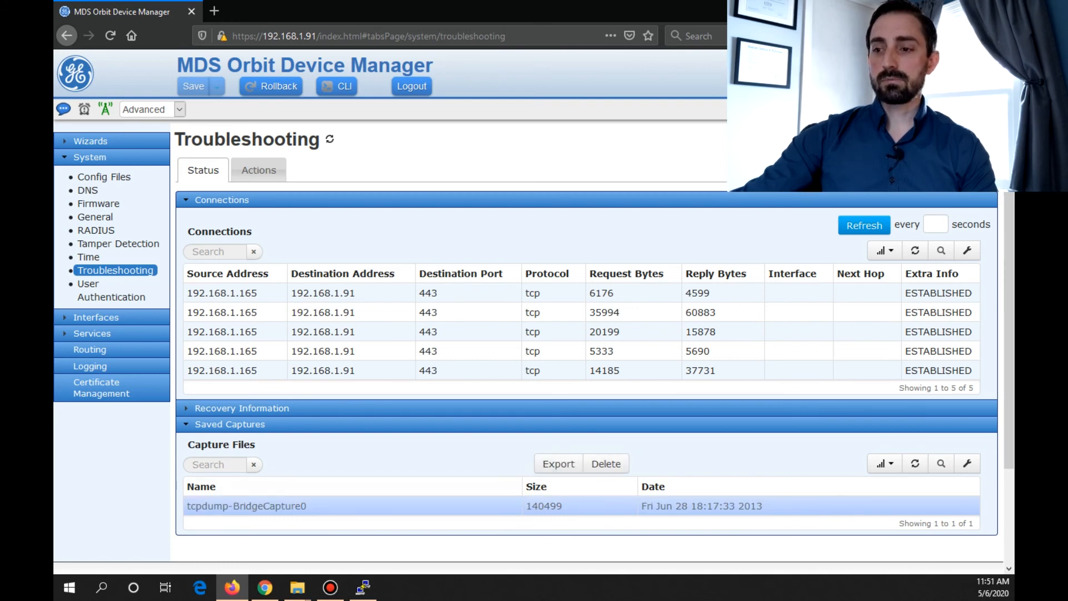
pyautogui.click(558, 463)
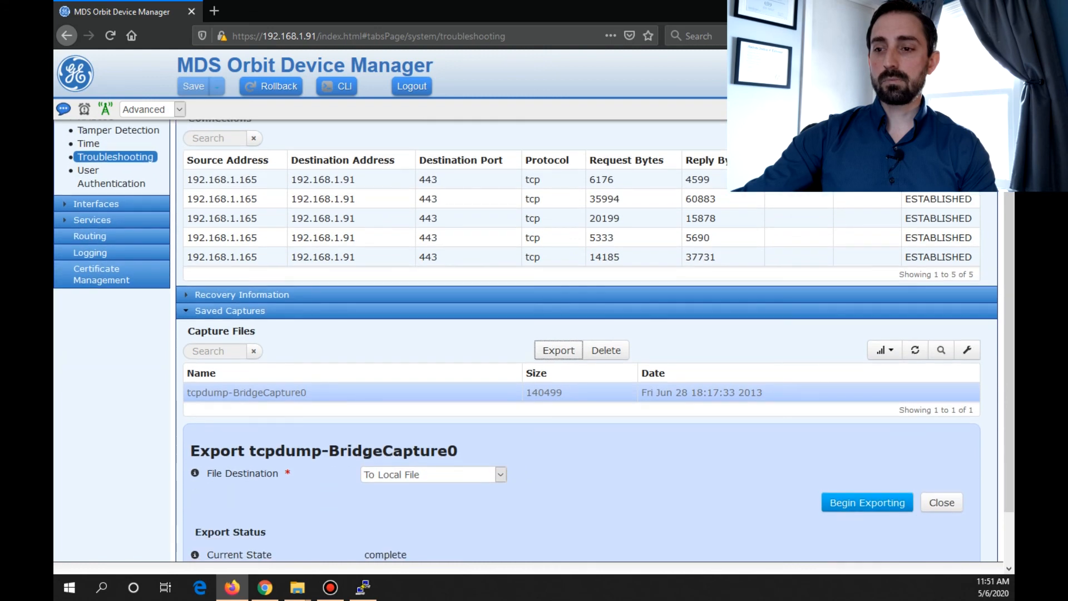
pyautogui.scroll(-3)
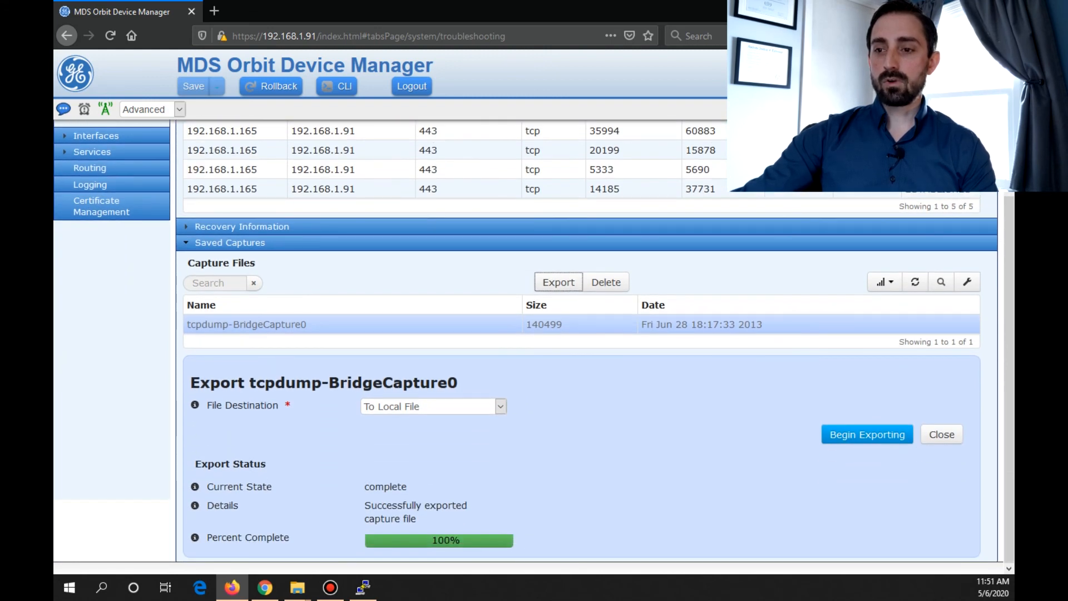
pyautogui.click(867, 434)
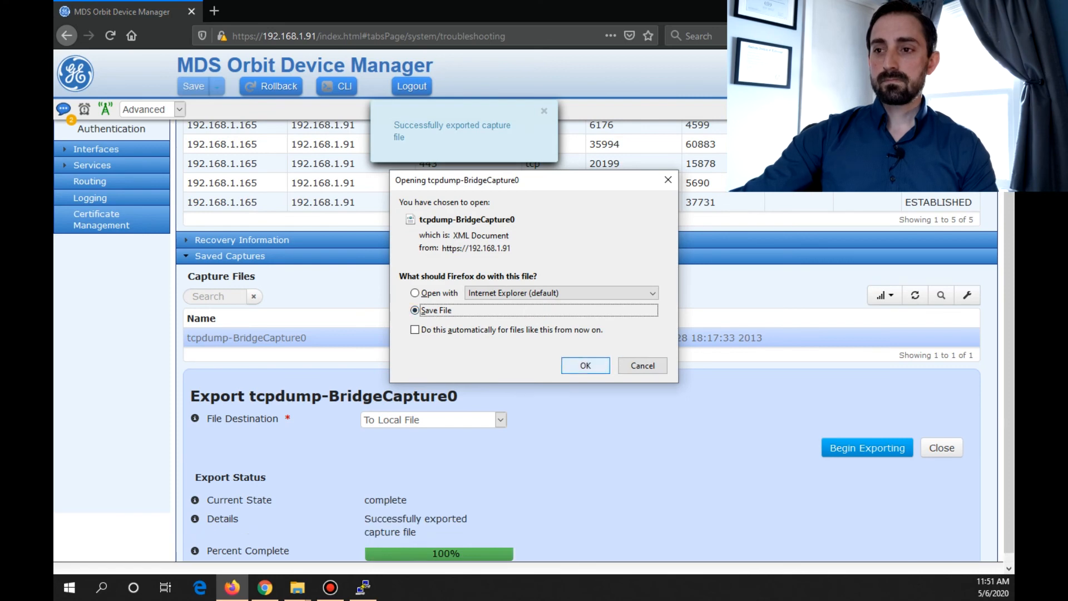
pyautogui.click(584, 365)
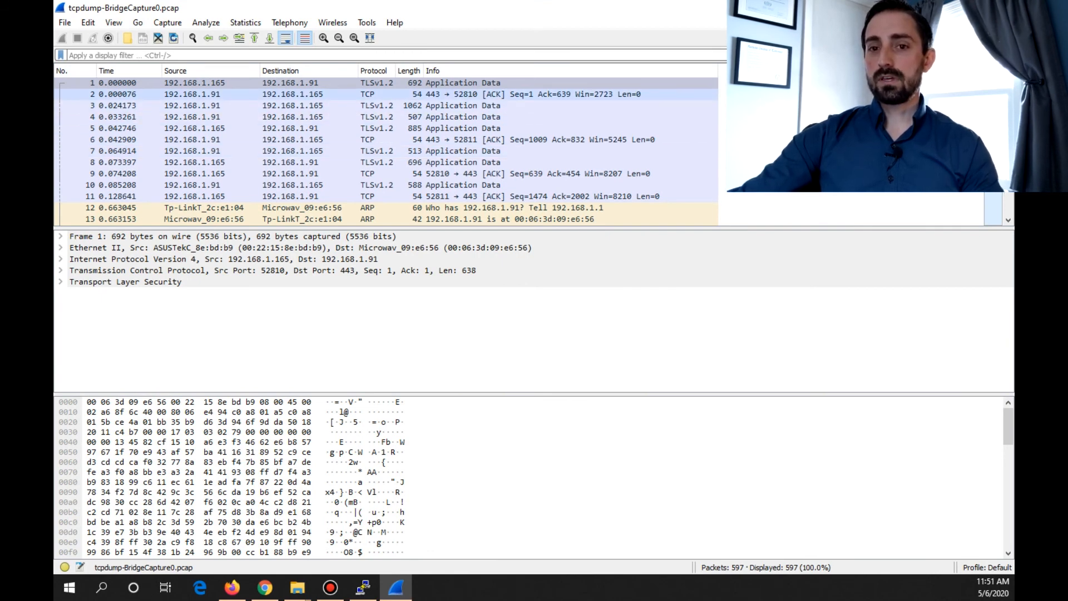
# Scroll through the 597-packet BridgeCapture0 capture in Wireshark, mostly TLS on port 443.
pyautogui.scroll(-3)
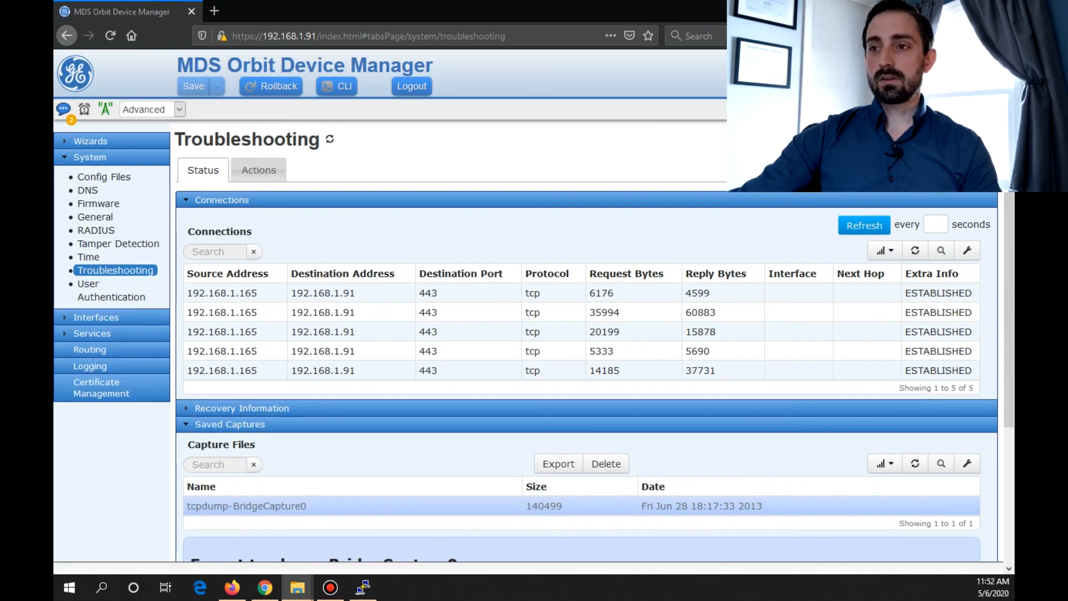
# Start a new network capture named BridgeCaptureNoHTTPS.
pyautogui.click(258, 169)
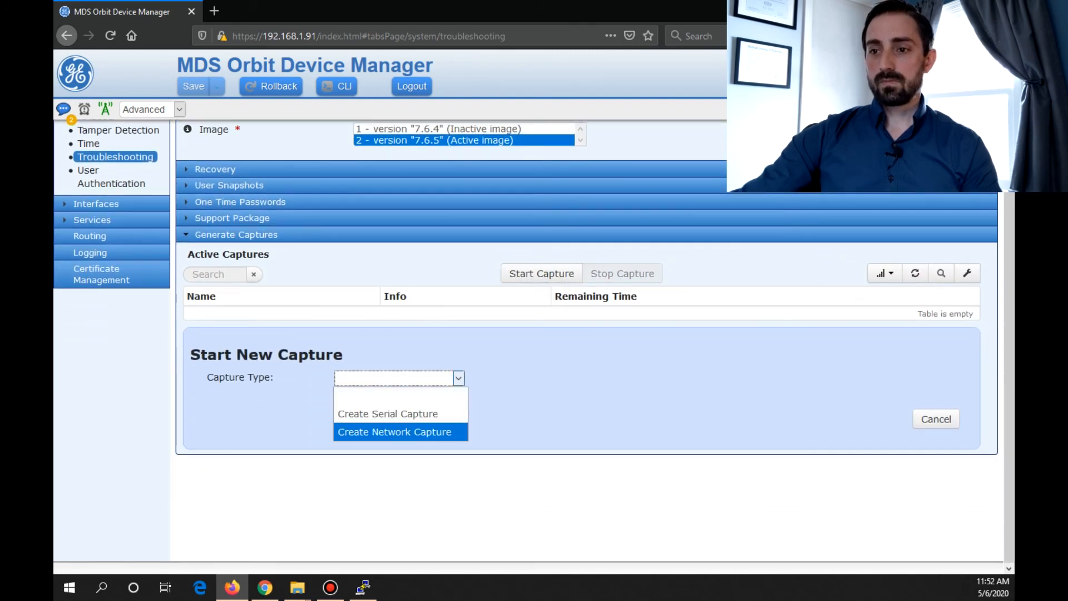
pyautogui.click(394, 431)
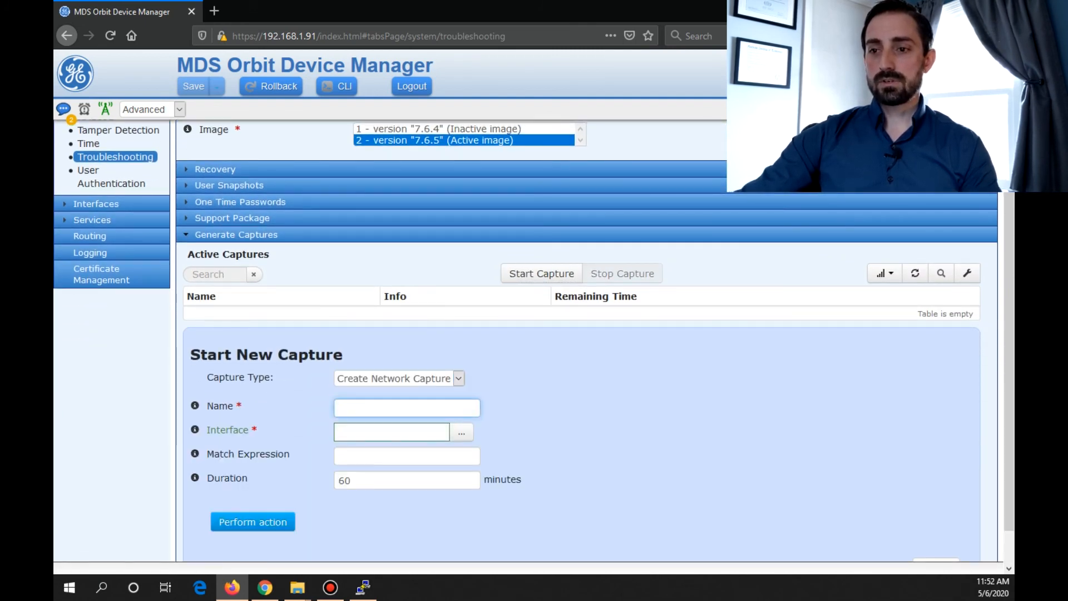
pyautogui.write('B')
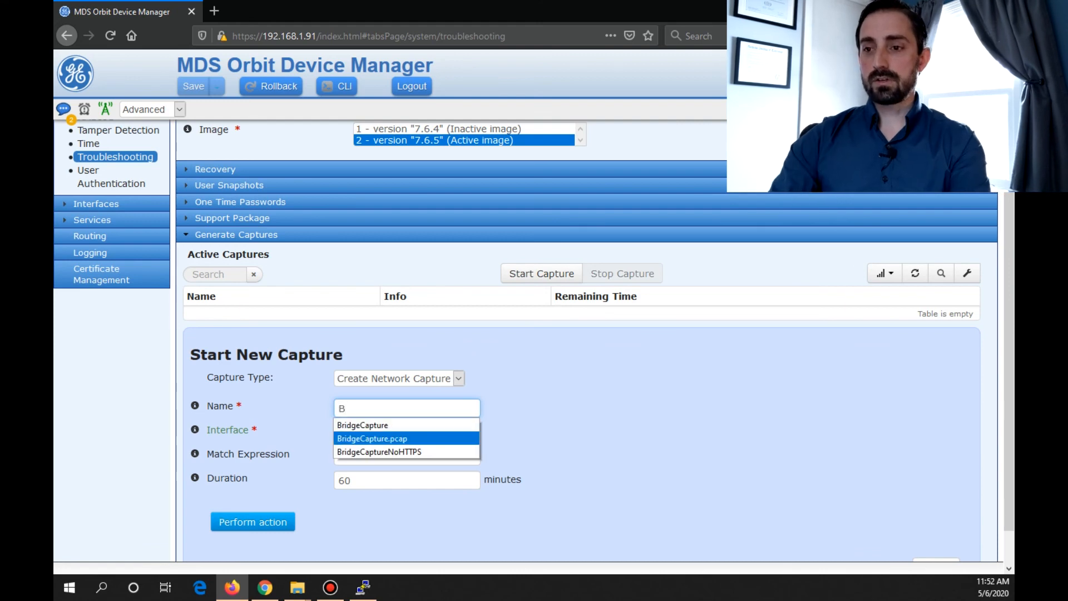
pyautogui.click(380, 451)
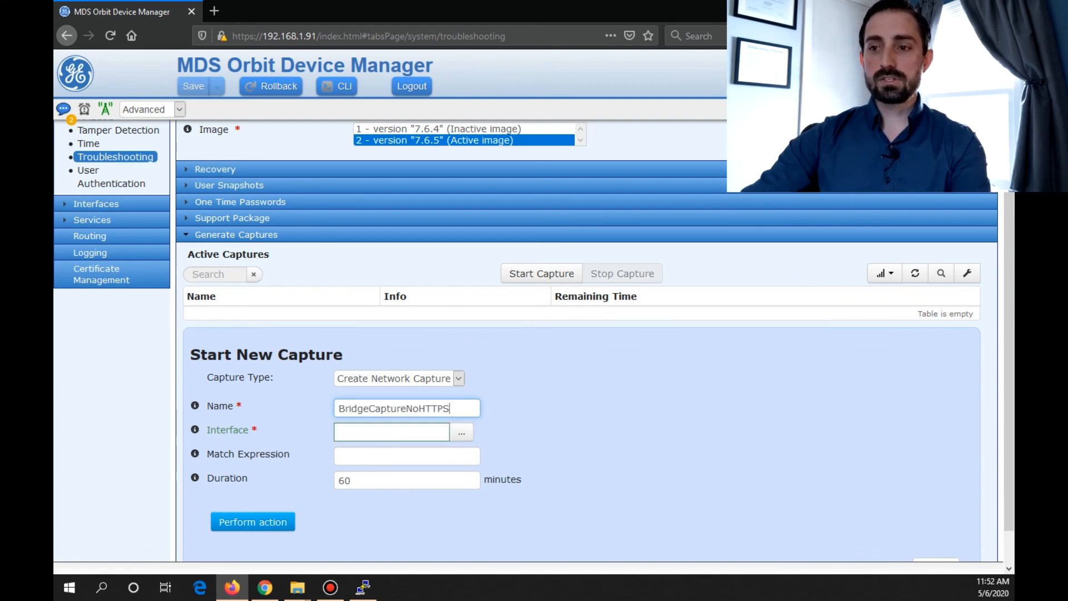
# Capture on Bridge with a !port 443 filter for 1 minute and confirm starting it.
pyautogui.click(461, 431)
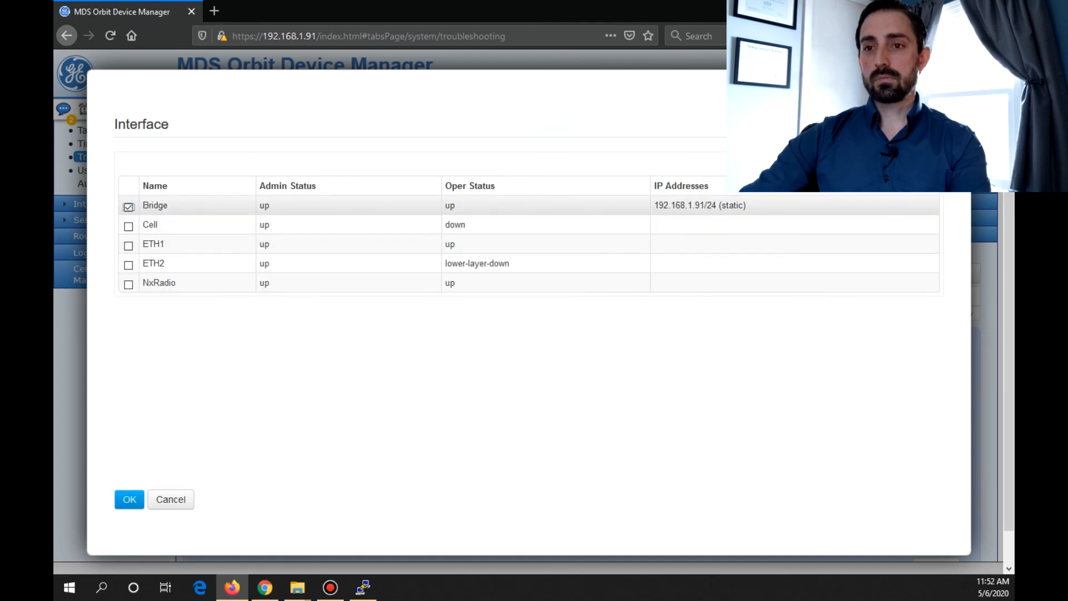
pyautogui.click(128, 500)
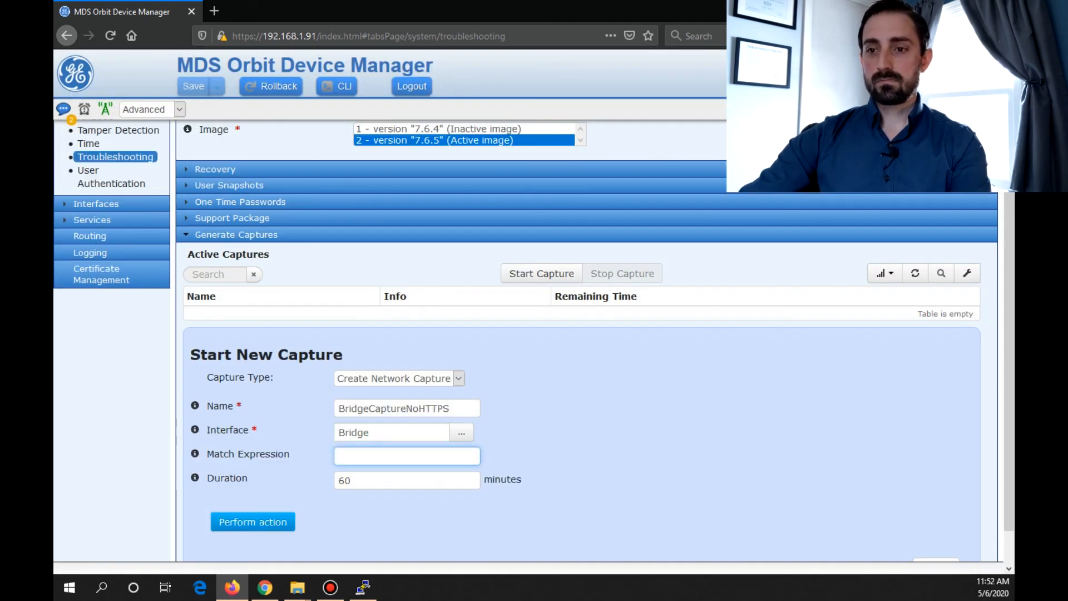
pyautogui.write('!')
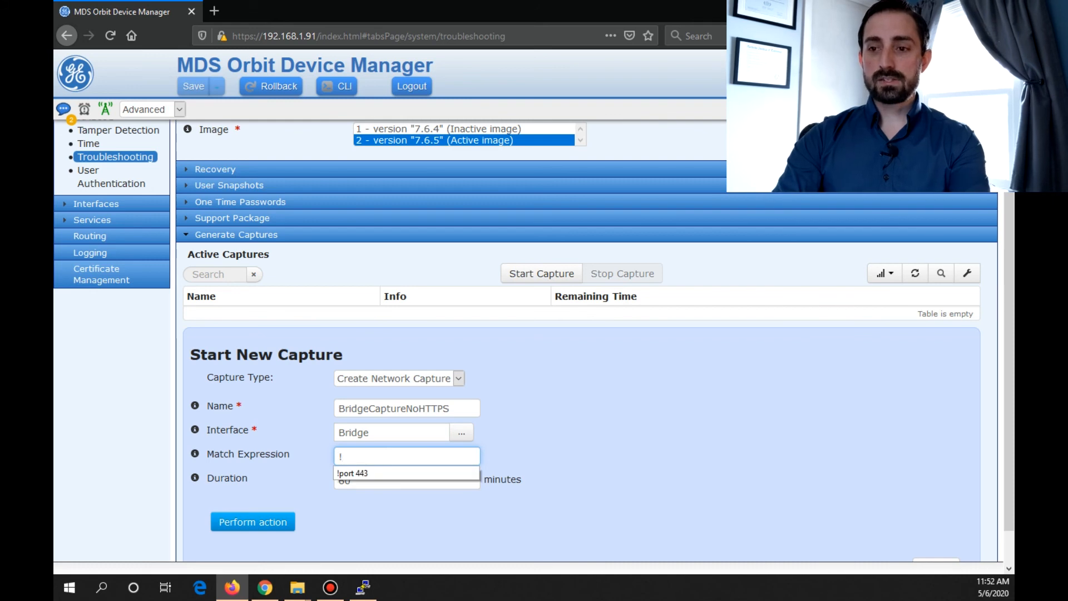
pyautogui.write('port 443')
pyautogui.click(407, 479)
pyautogui.write('1')
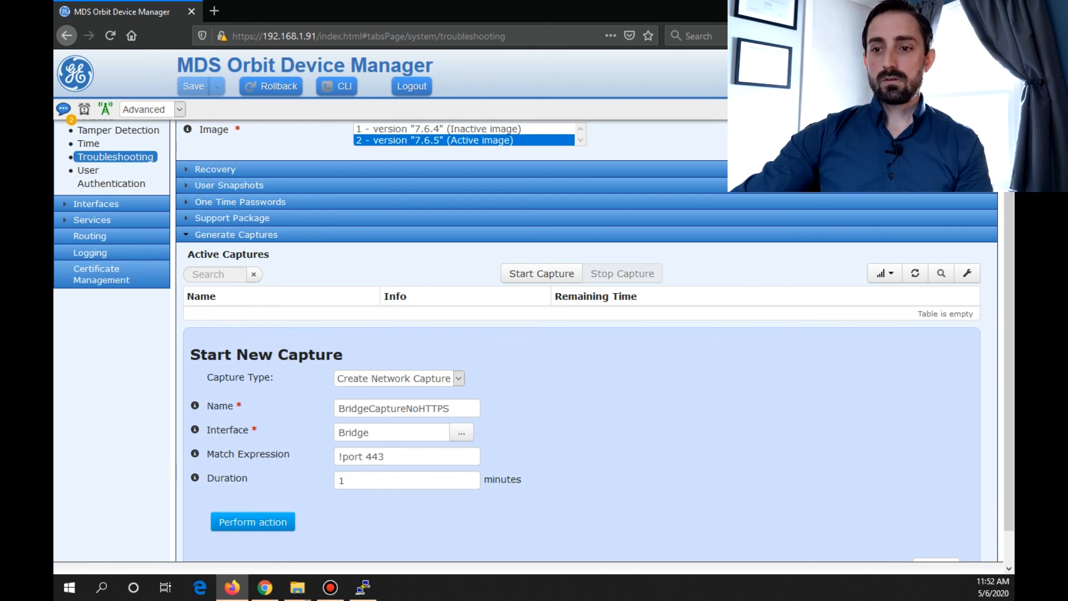
pyautogui.click(252, 522)
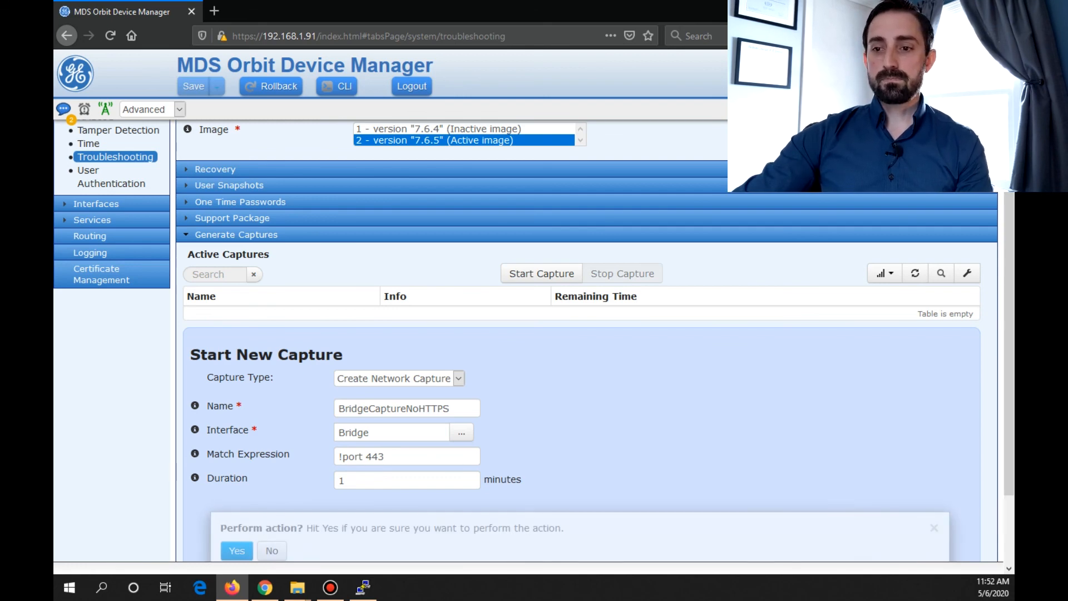
pyautogui.click(236, 550)
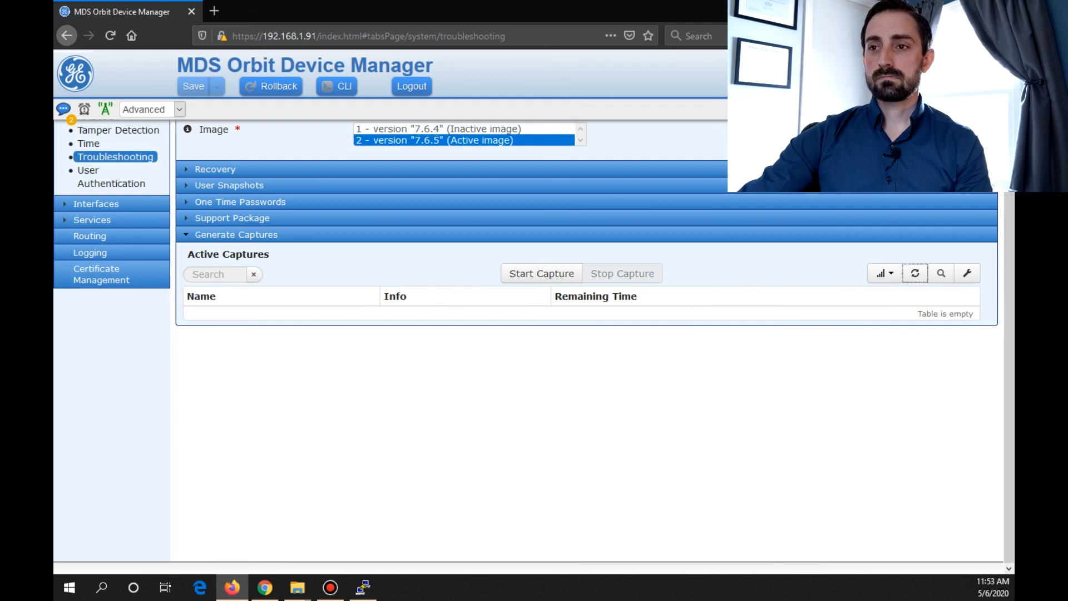
pyautogui.scroll(3)
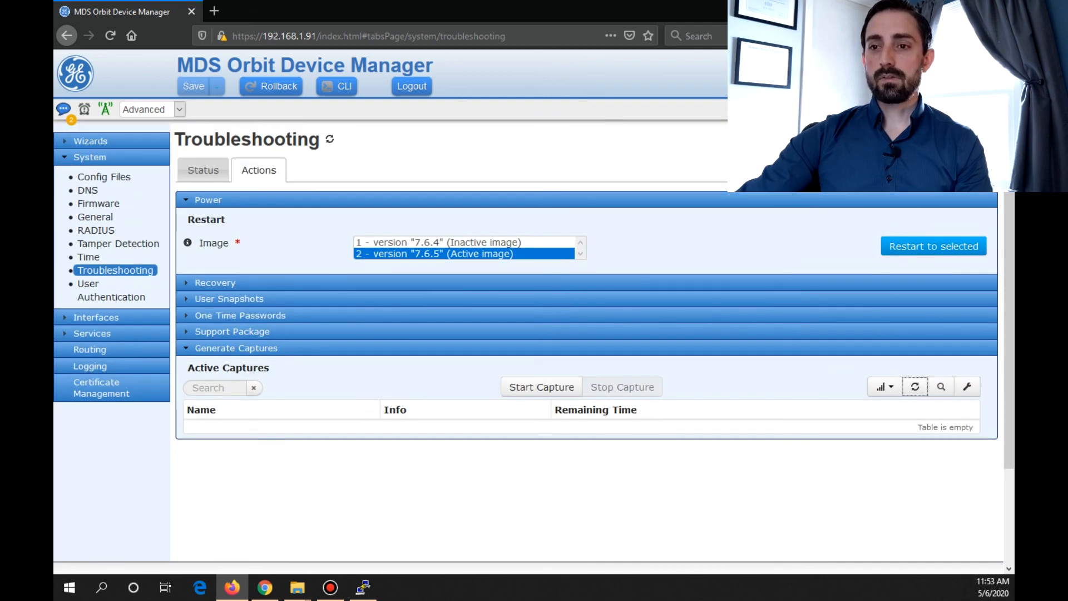
# Export tcpdump-BridgeCaptureNoHTTPS0 from the Status view and save the file locally.
pyautogui.click(203, 169)
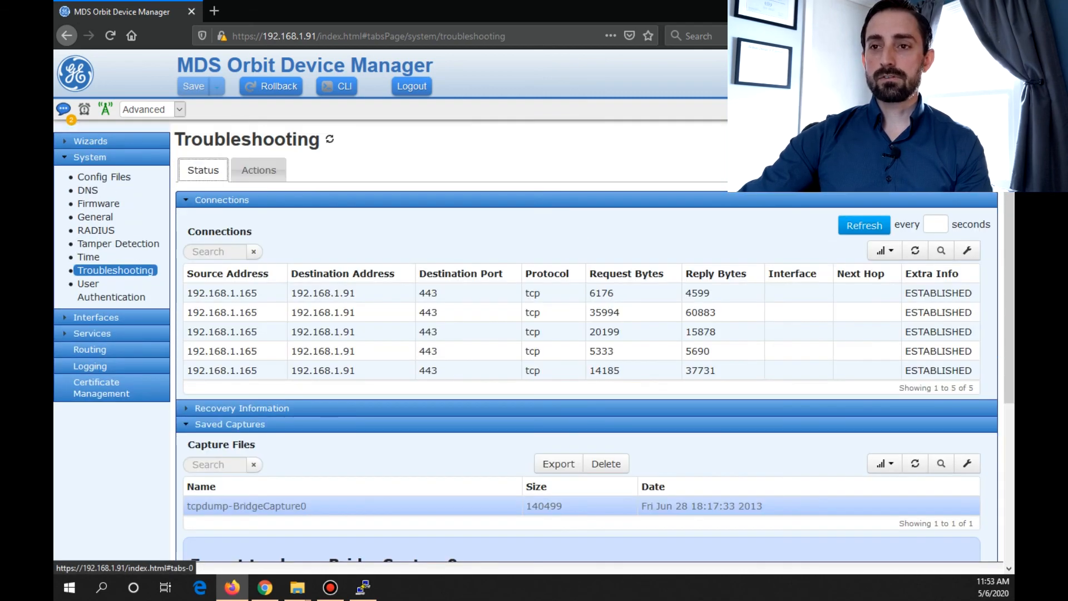
pyautogui.click(558, 463)
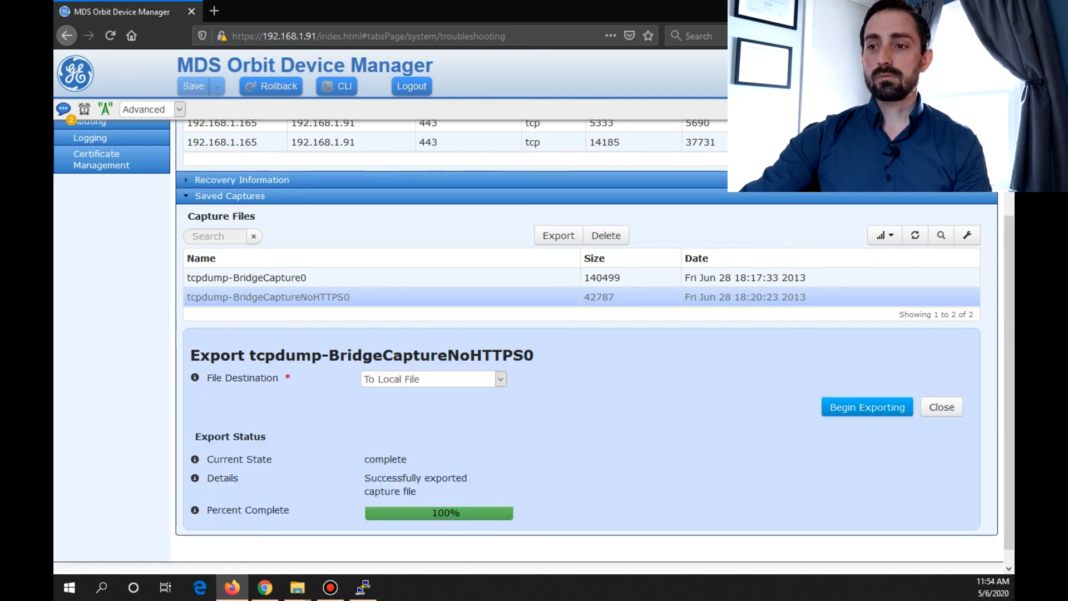
pyautogui.click(867, 407)
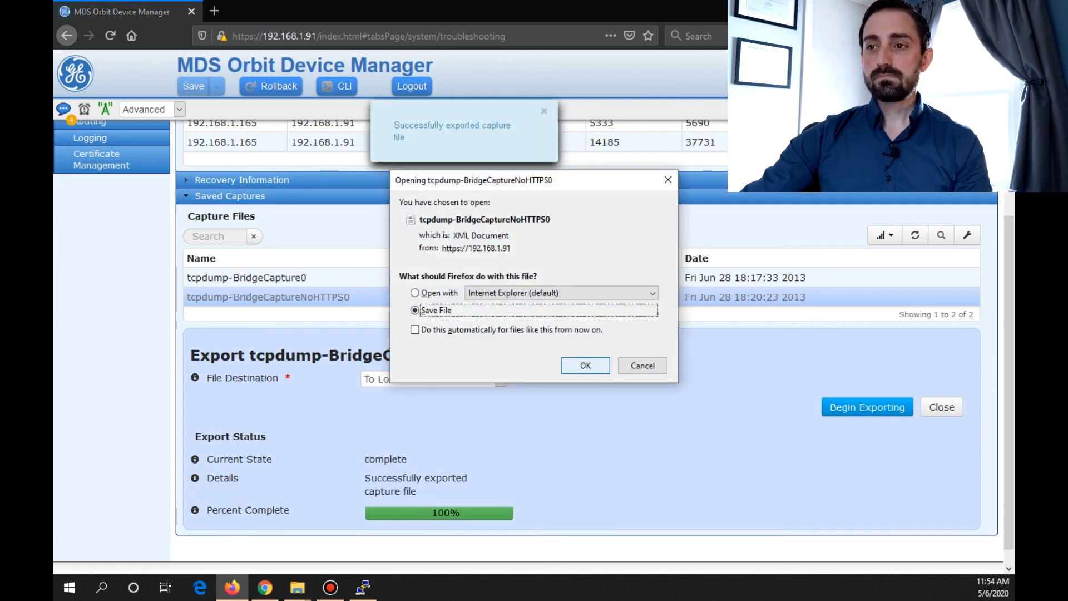
pyautogui.click(585, 365)
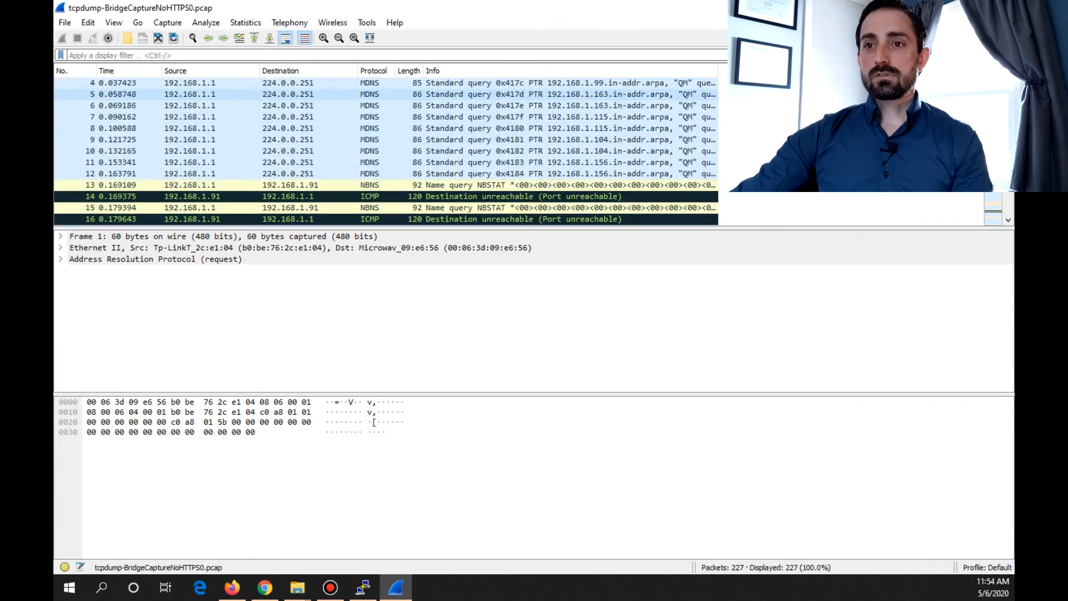
# Scroll the 227-packet BridgeCaptureNoHTTPS0 capture to confirm MDNS, NBNS, ARP, ICMP and no HTTPS.
pyautogui.scroll(3)
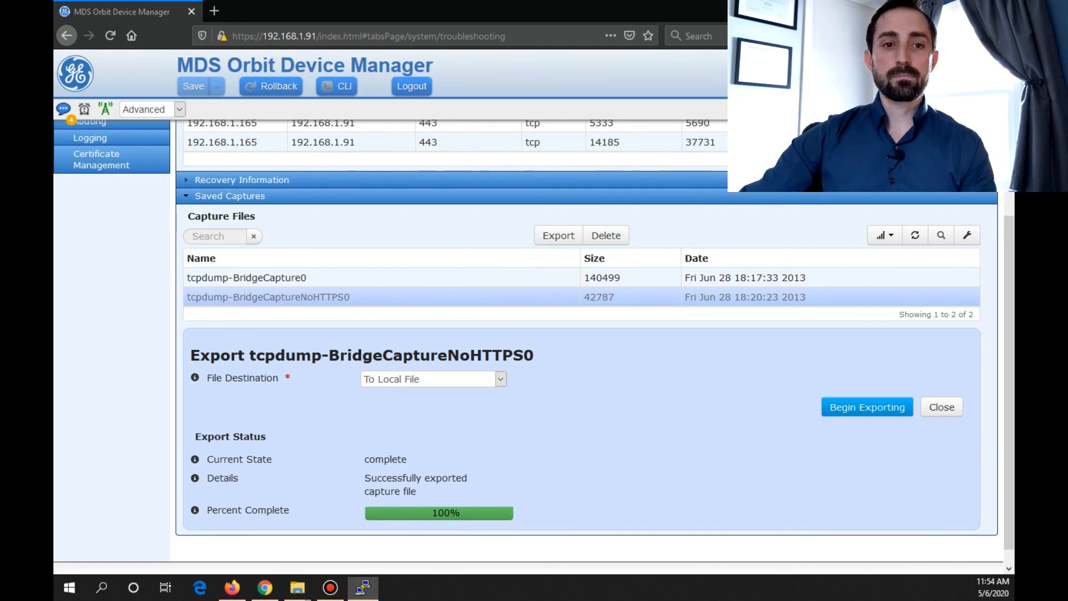
# Open an SSH session to 192.168.1.91, accept the host key, and log in as admin.
pyautogui.click(363, 587)
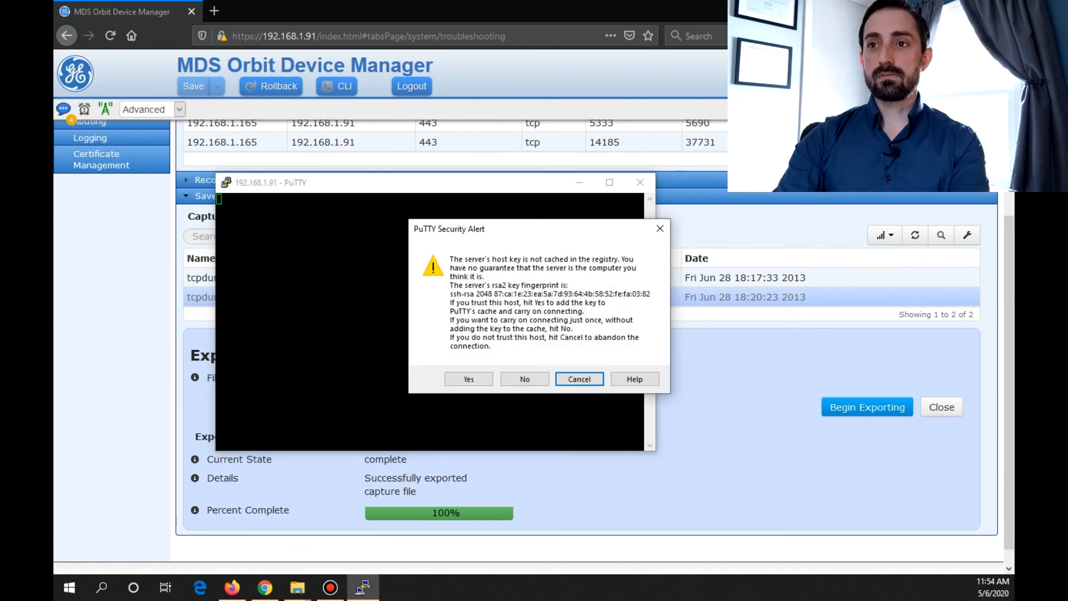
pyautogui.click(468, 378)
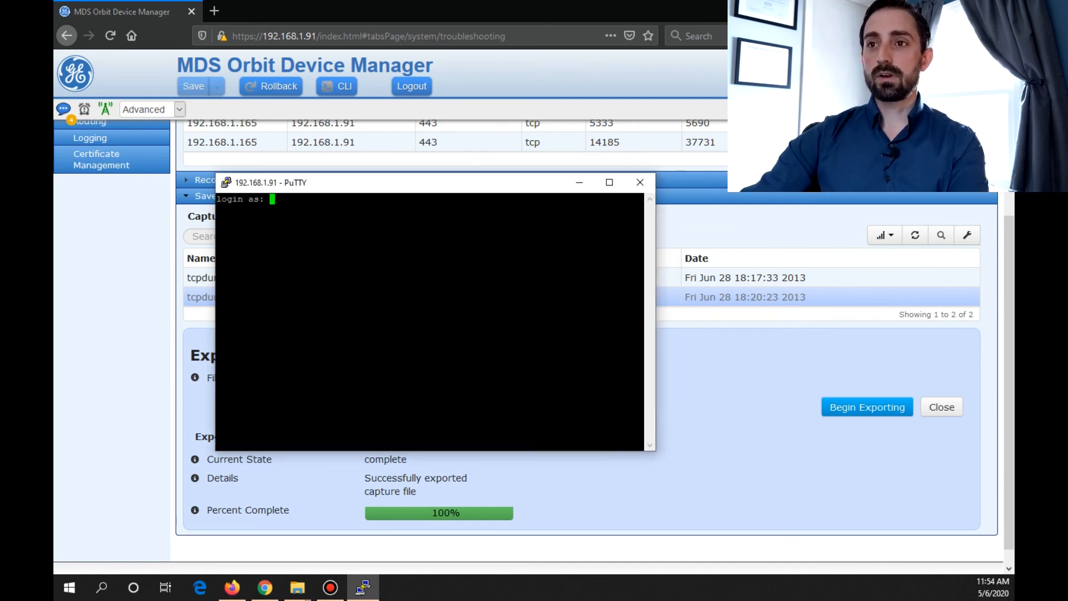
pyautogui.write('admin')
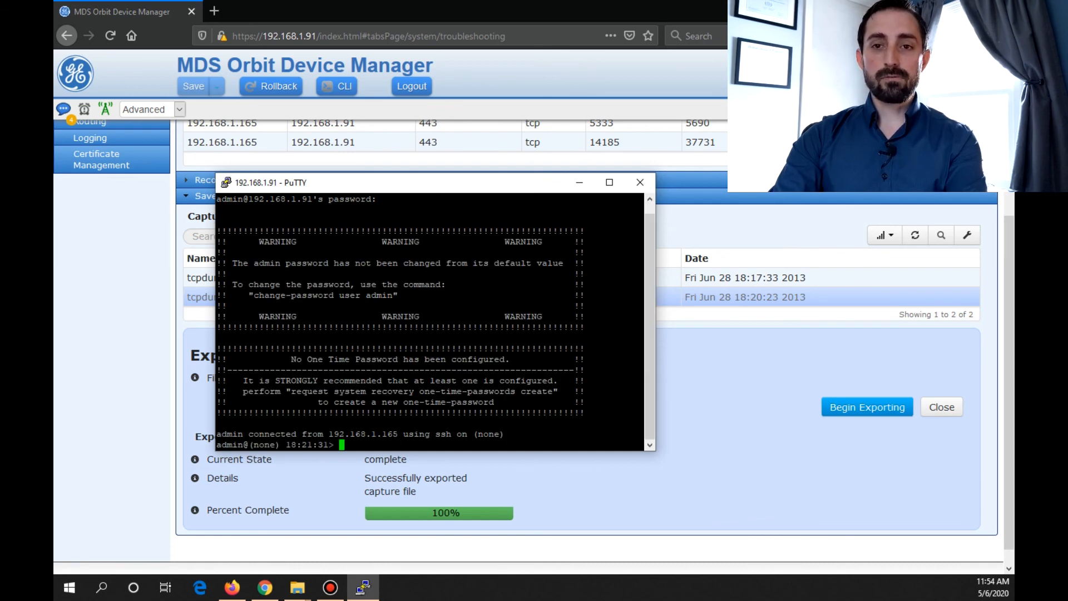
# Run 'unhide debug' to unlock the hidden debug commands.
pyautogui.write('u')
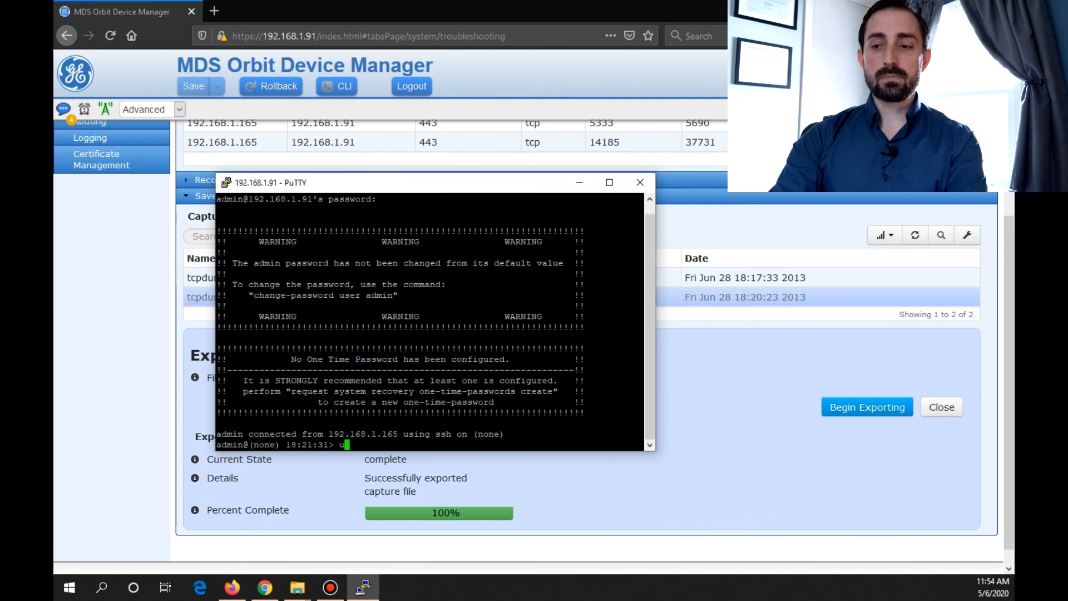
pyautogui.write('nhide debu')
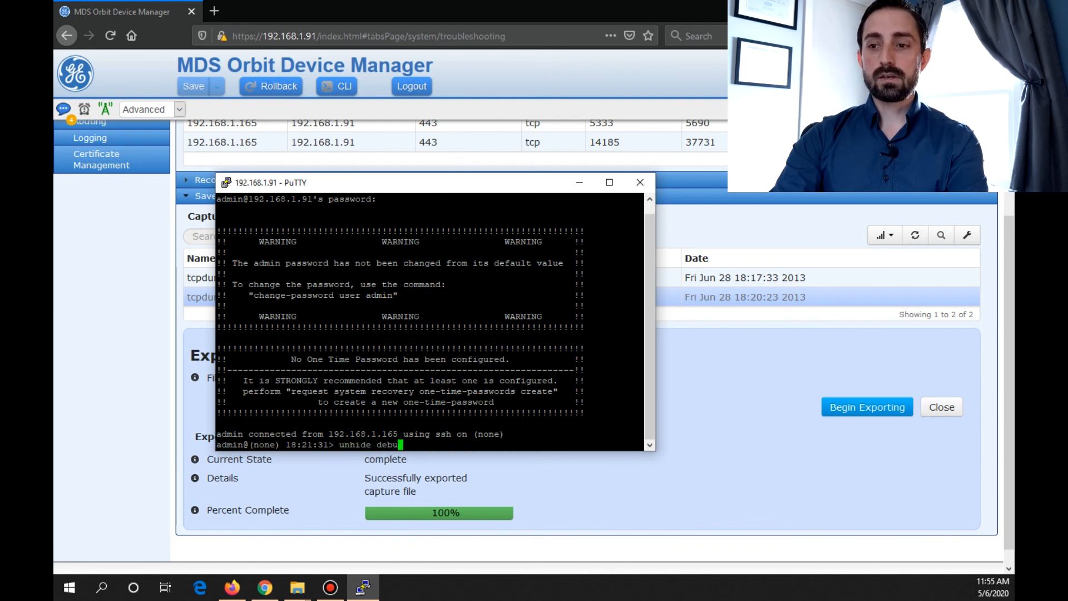
pyautogui.press('Return')
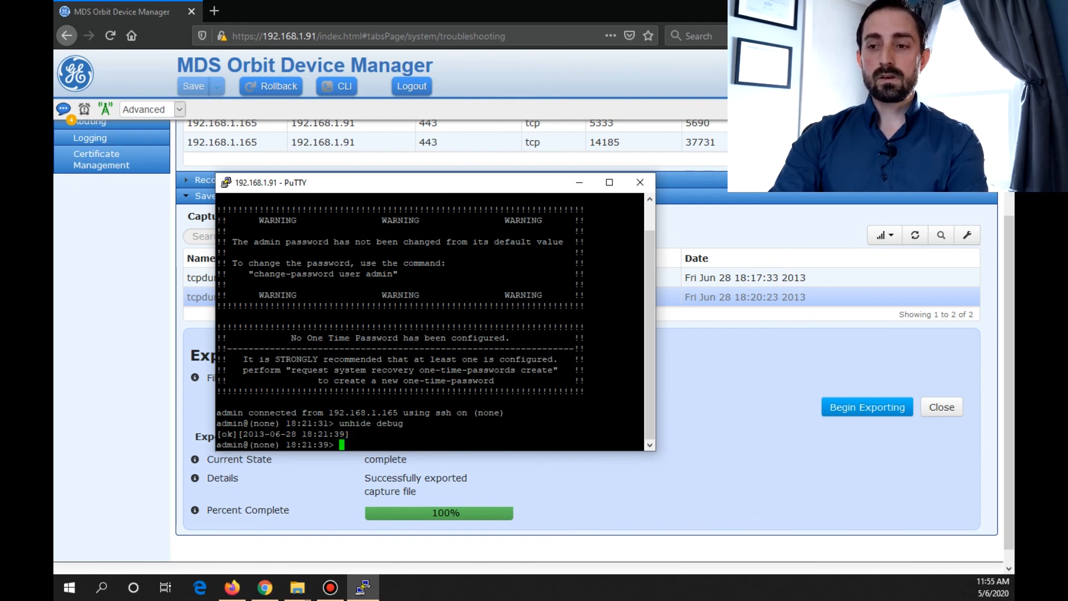
# Run 'tcpdump list' to show interfaces, then 'tcpdump interface br0' for a live capture.
pyautogui.write('tc')
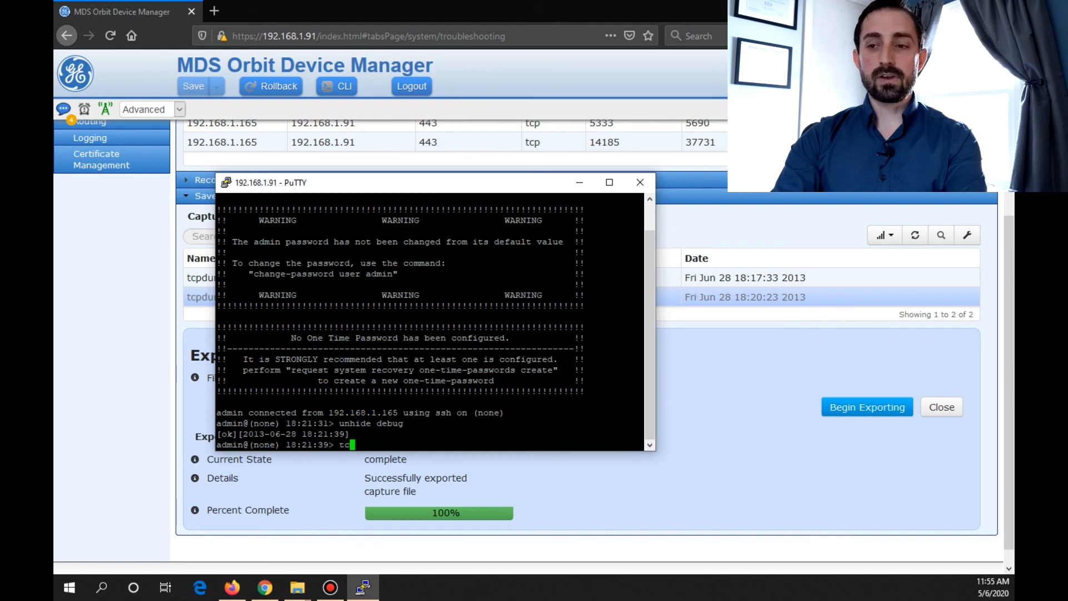
pyautogui.write('pdump list')
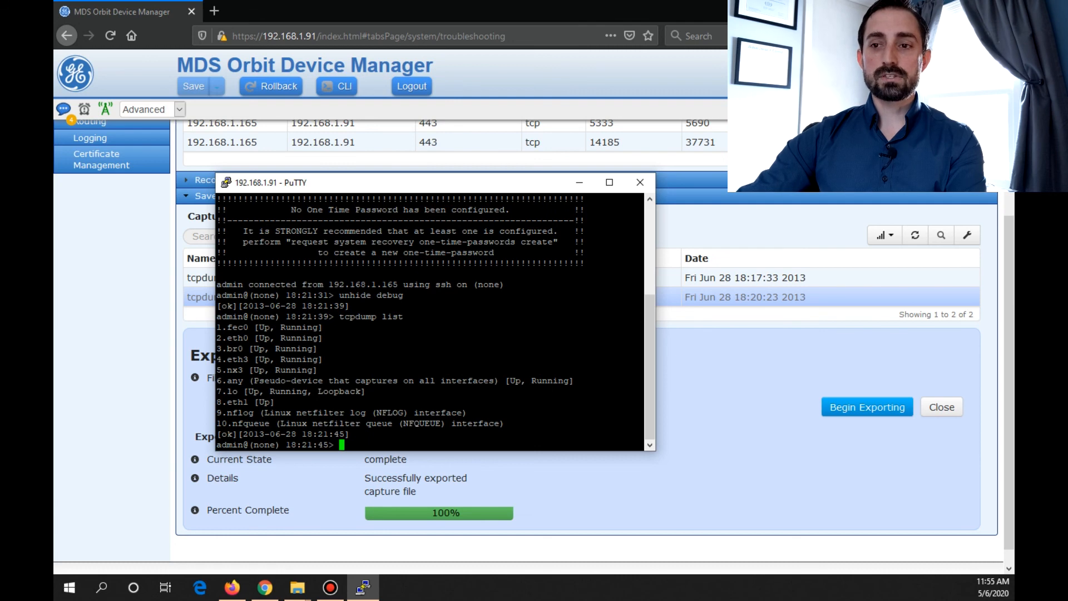
pyautogui.doubleClick(235, 349)
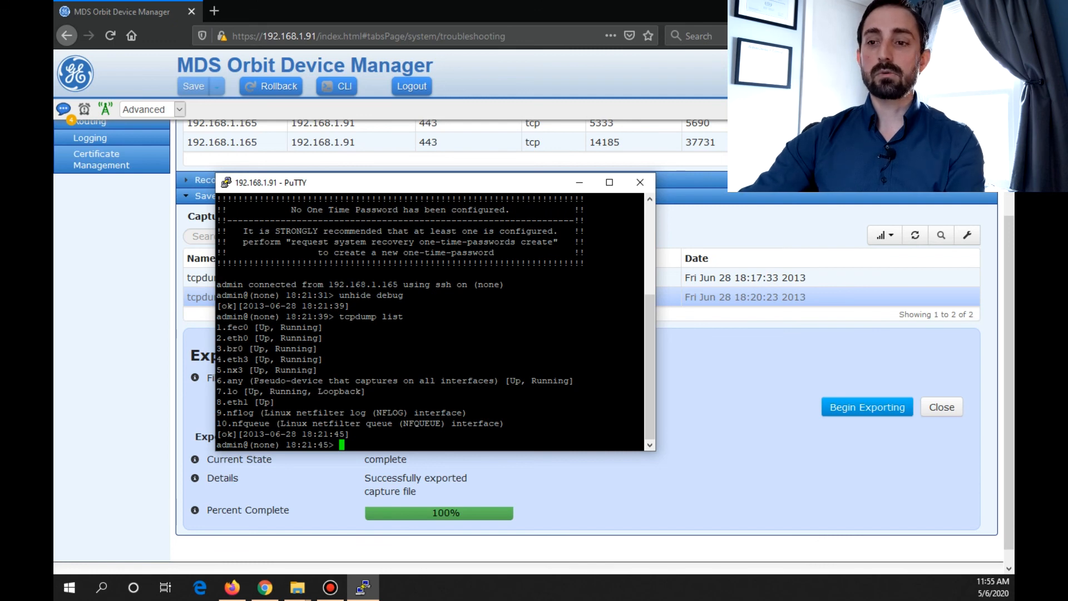
pyautogui.write('tcpdump i')
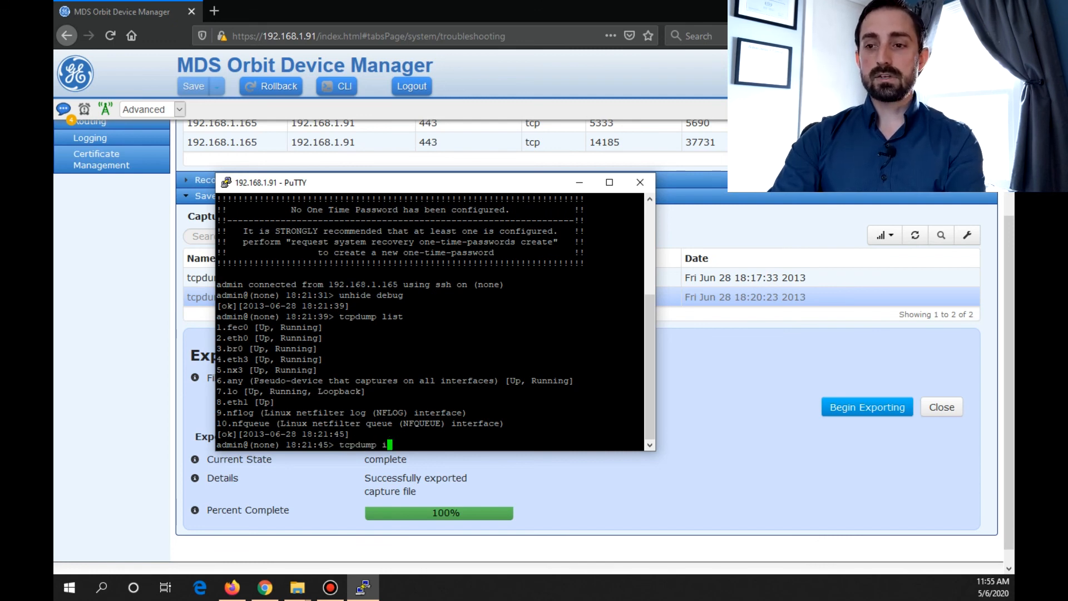
pyautogui.write('nterface br0')
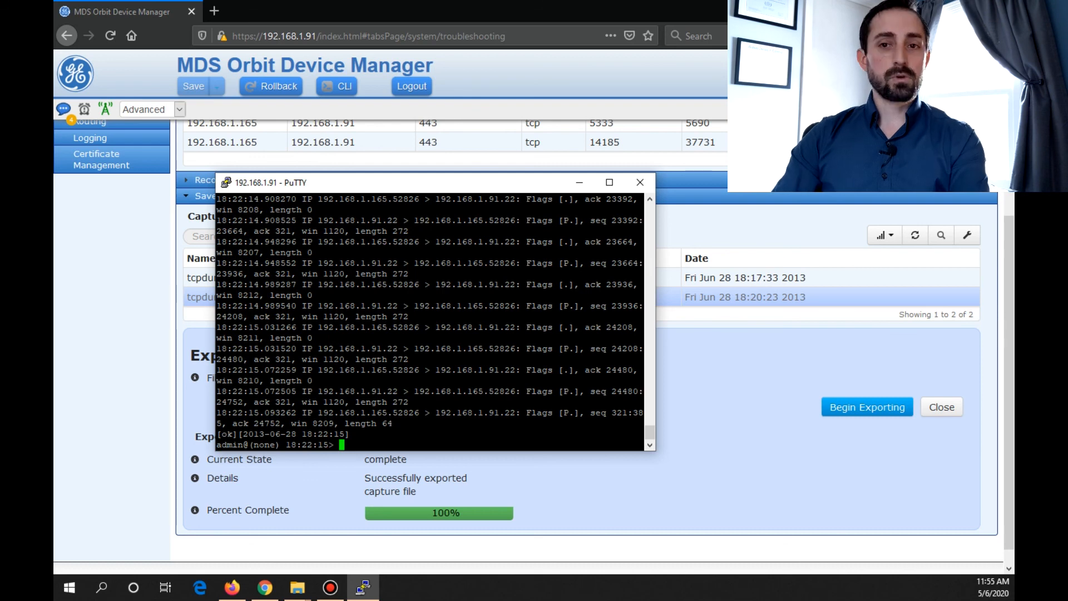
# Capture br0 traffic with tcpdump expression "!port 22", showing mDNS packets instead of SSH.
pyautogui.write('tcpdump interface br0')
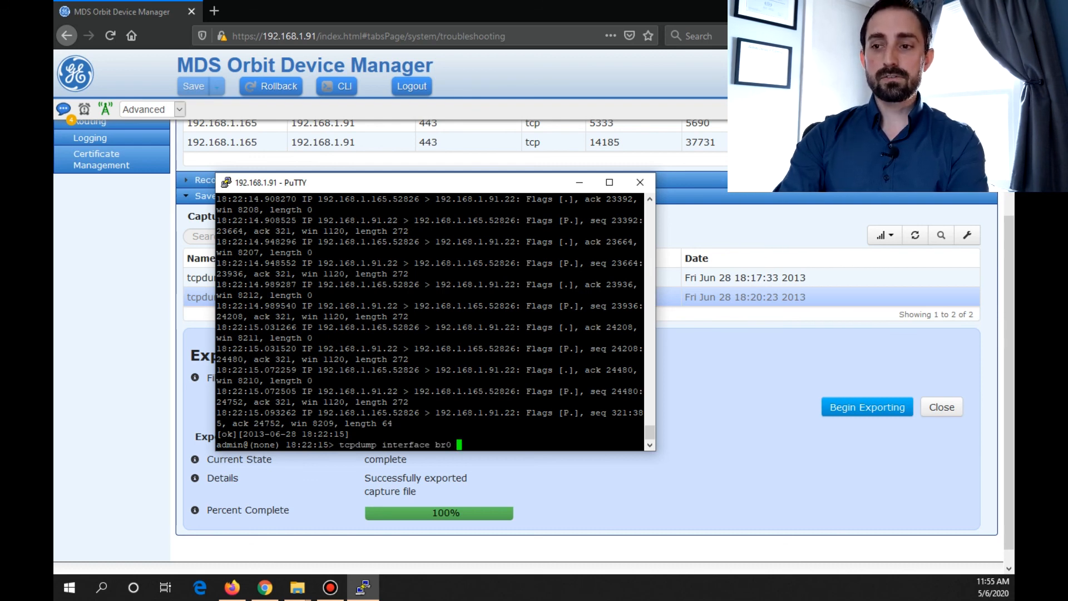
pyautogui.write('expression')
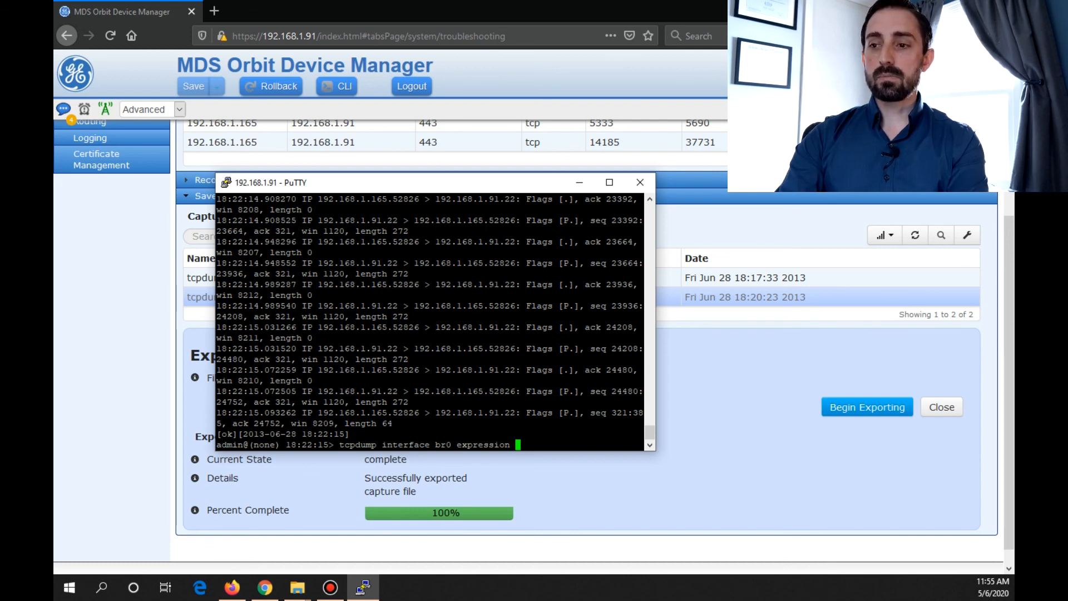
pyautogui.write('"!')
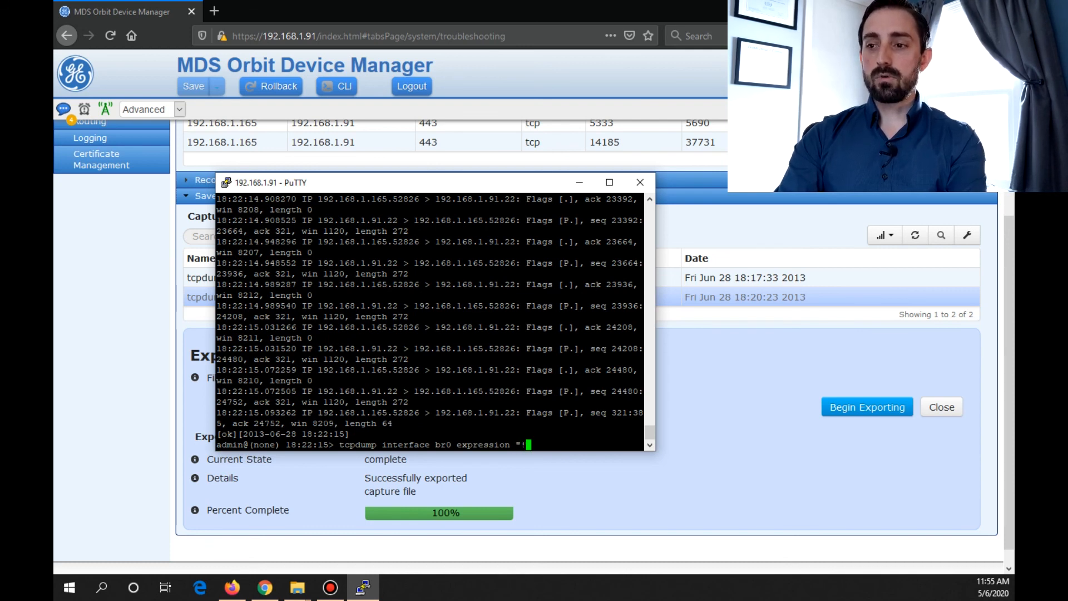
pyautogui.write('port 22')
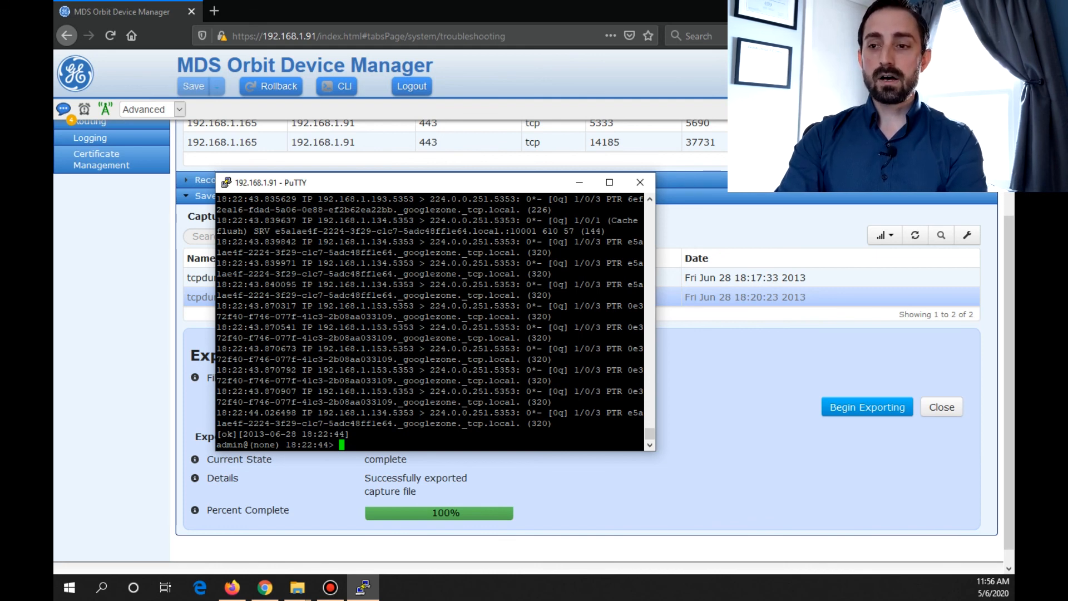
# Run a verbose br0 tcpdump excluding port 22 and review the full hex packet dumps.
pyautogui.write('tcpdump interface br0 expression \\!port 22')
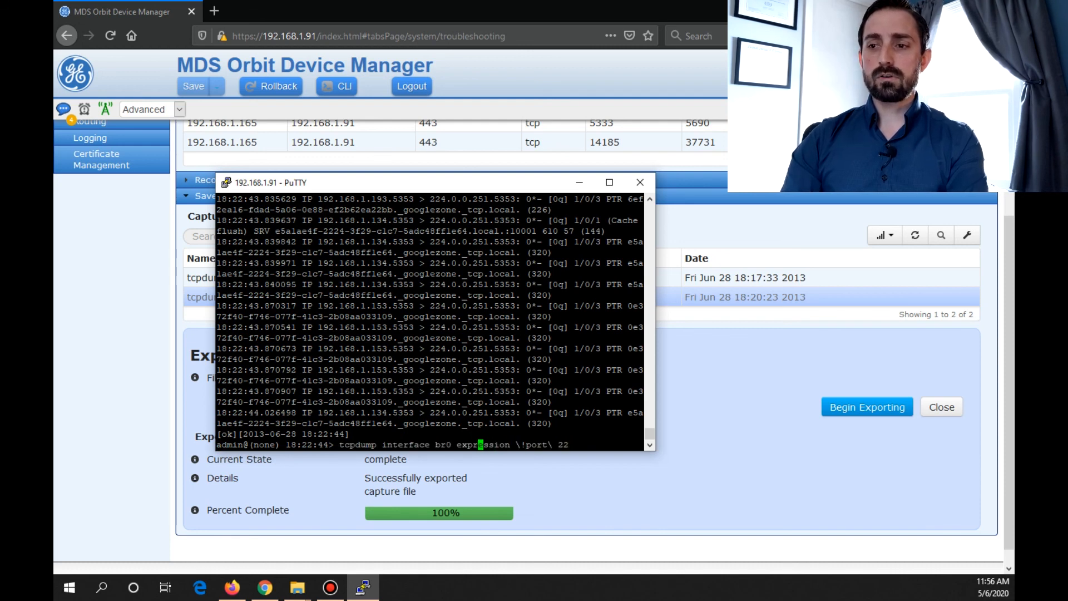
pyautogui.write('verbose')
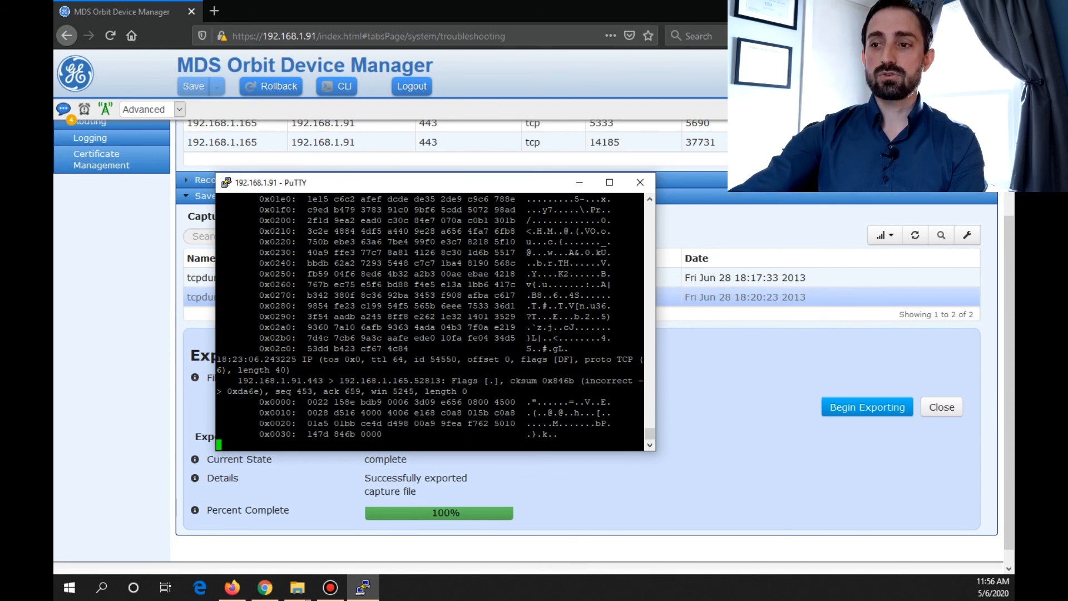
pyautogui.scroll(-3)
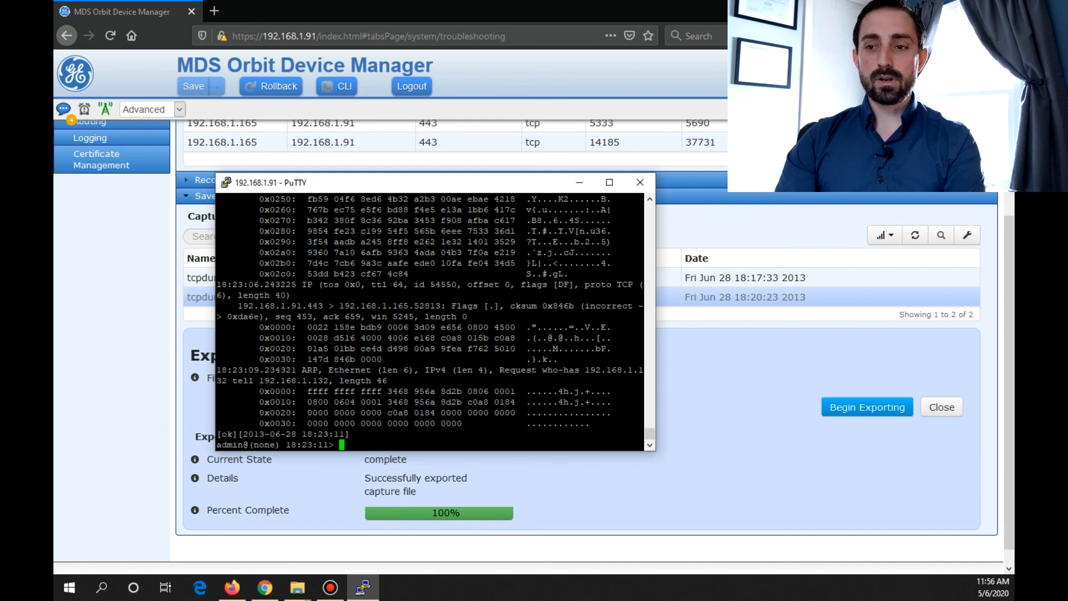
pyautogui.write('tcpdump interface br0 verbose expression \\!port\\ 22')
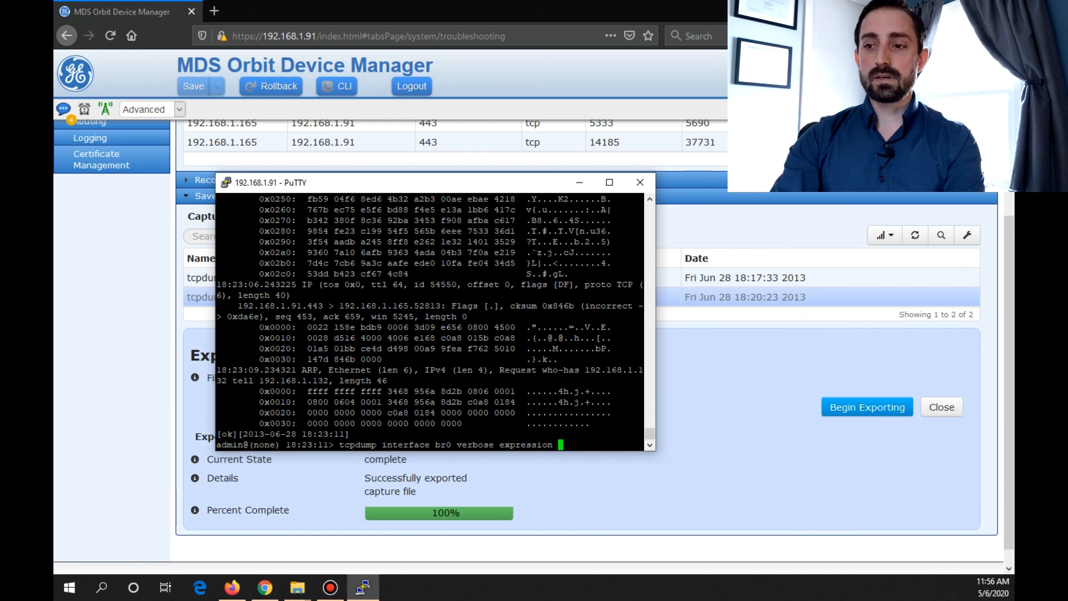
# Start a verbose tcpdump on br0 with expression icmp to capture only ICMP traffic.
pyautogui.write('icmp')
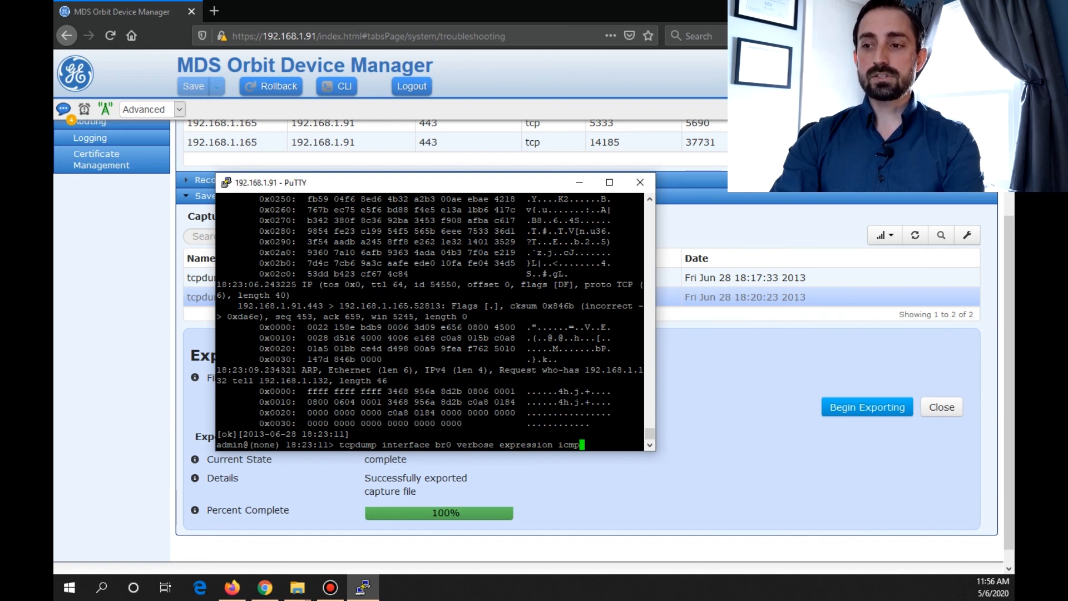
pyautogui.press('Return')
pyautogui.write('pi')
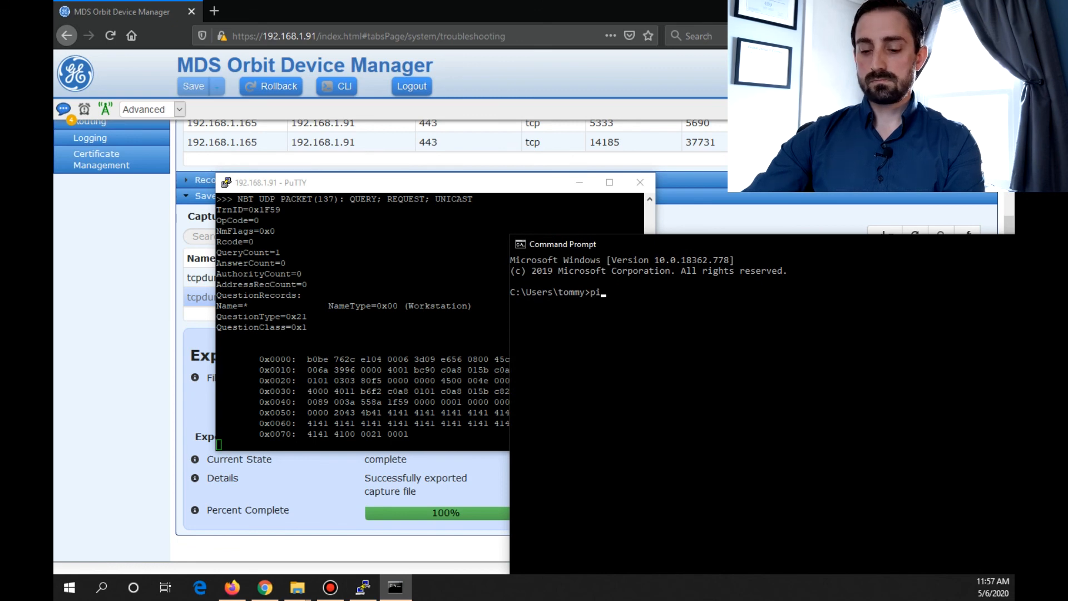
# Ping 192.168.1.91 from Command Prompt and see the echo packets in the ICMP capture.
pyautogui.write('ng')
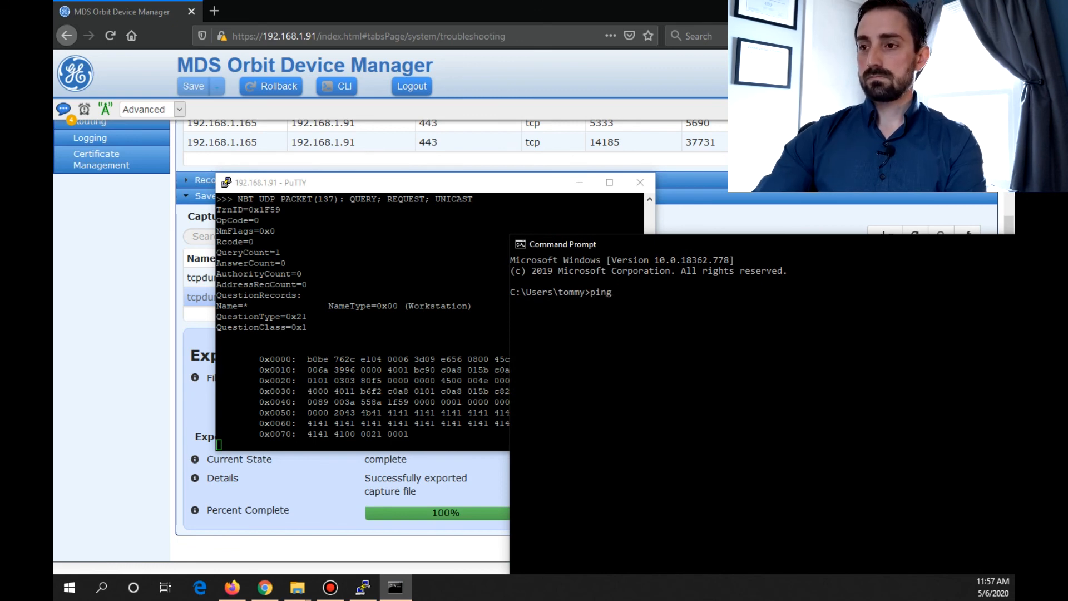
pyautogui.write('192.168.1')
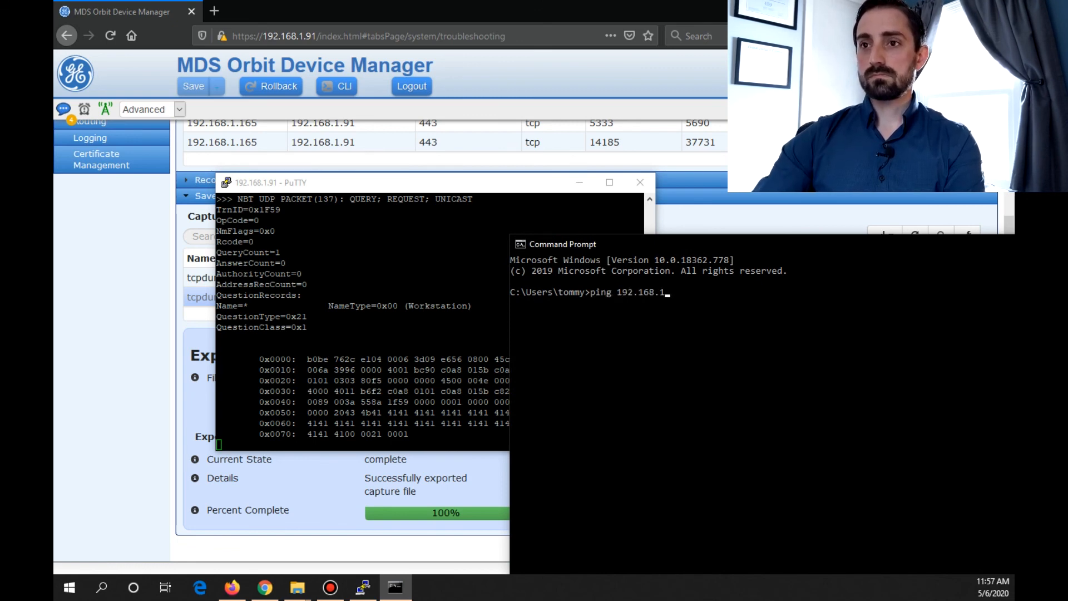
pyautogui.press('Return')
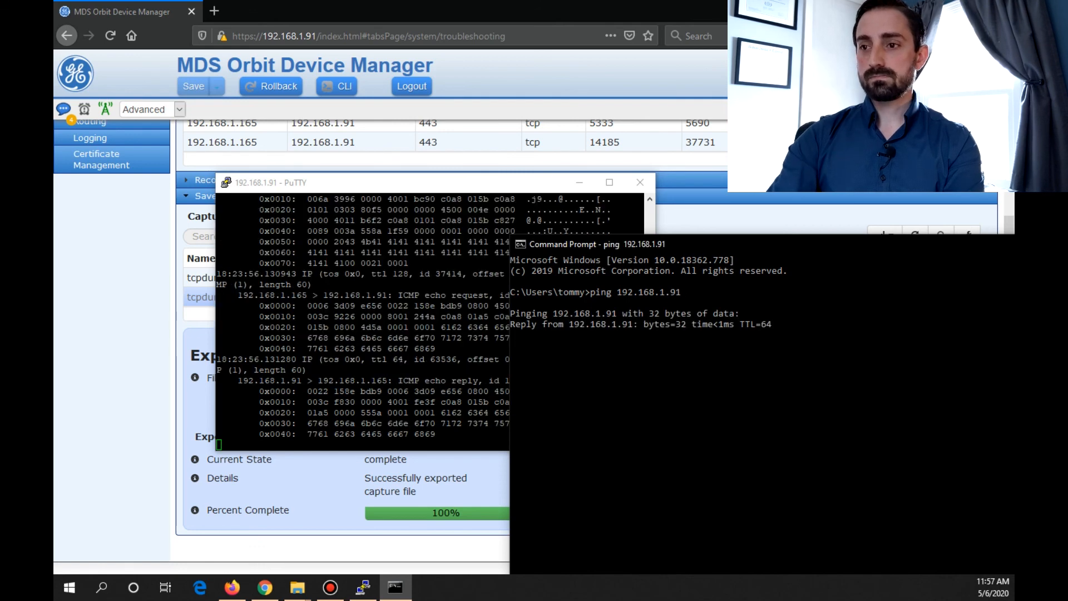